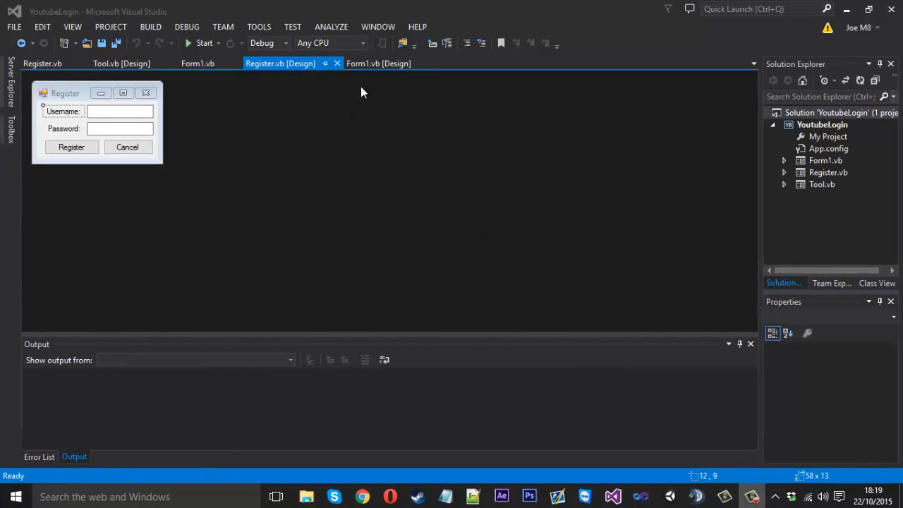
Place a CheckBox from the Toolbox on Form1 below the password field as 'Remember Me?'
{"action": "left_click", "coordinate": [378, 62]}
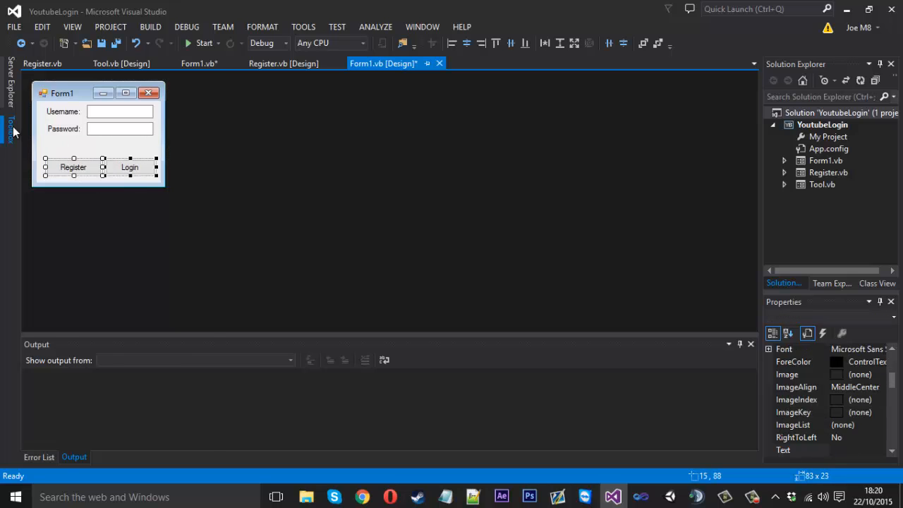
{"action": "left_click", "coordinate": [9, 124]}
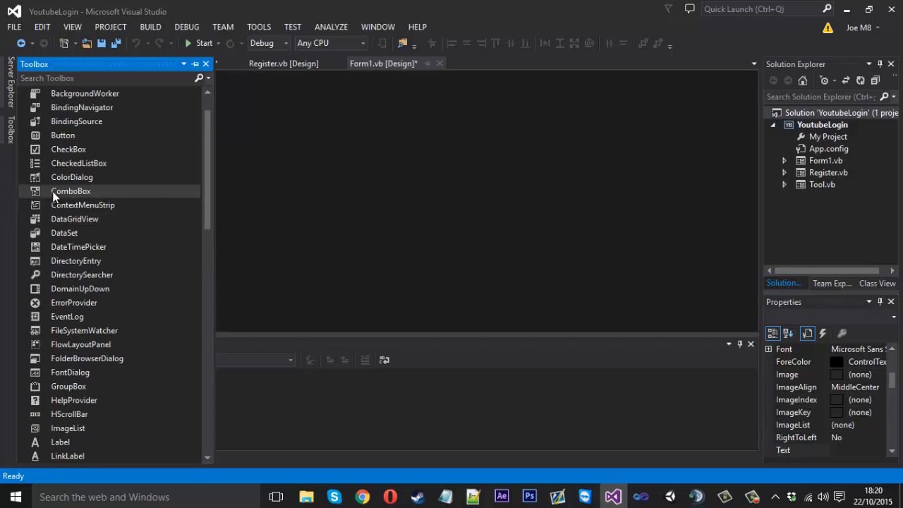
{"action": "left_click", "coordinate": [68, 150]}
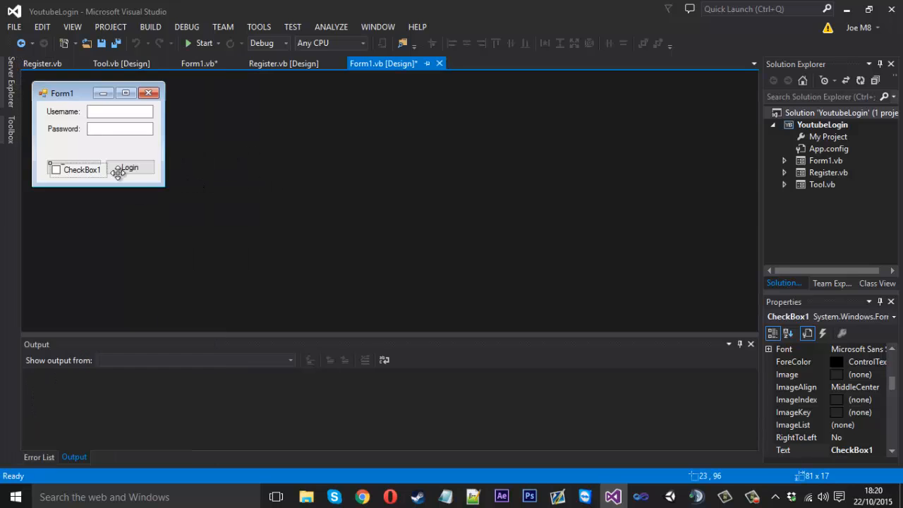
{"action": "left_click_drag", "start_coordinate": [79, 169], "coordinate": [76, 144]}
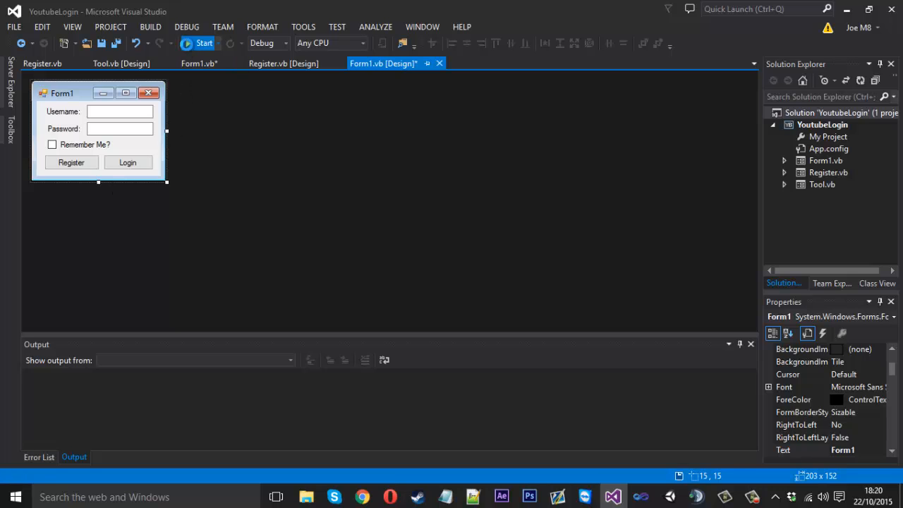
{"action": "left_click", "coordinate": [203, 42]}
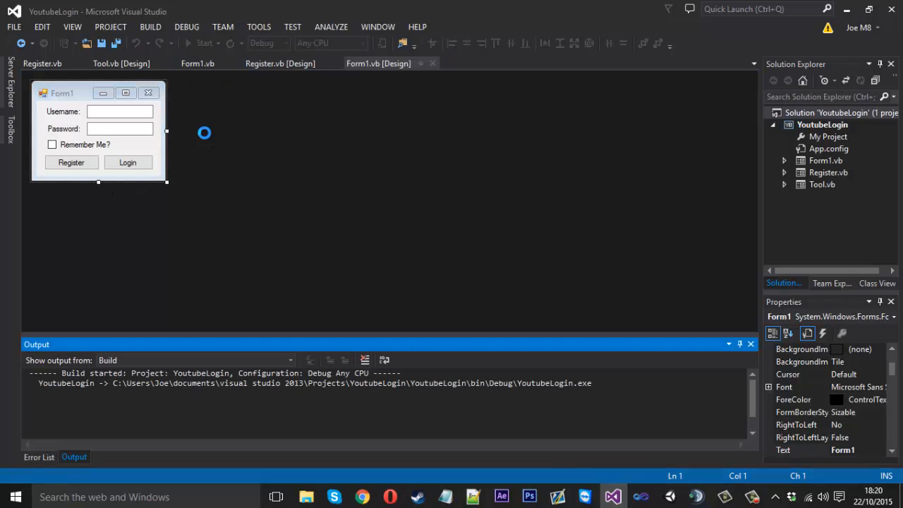
{"action": "left_click", "coordinate": [203, 42]}
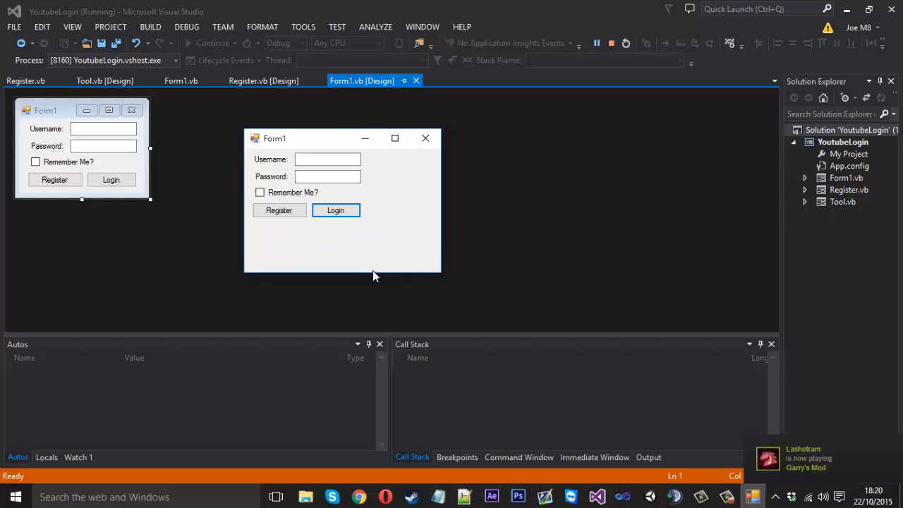
{"action": "mouse_move", "coordinate": [426, 173]}
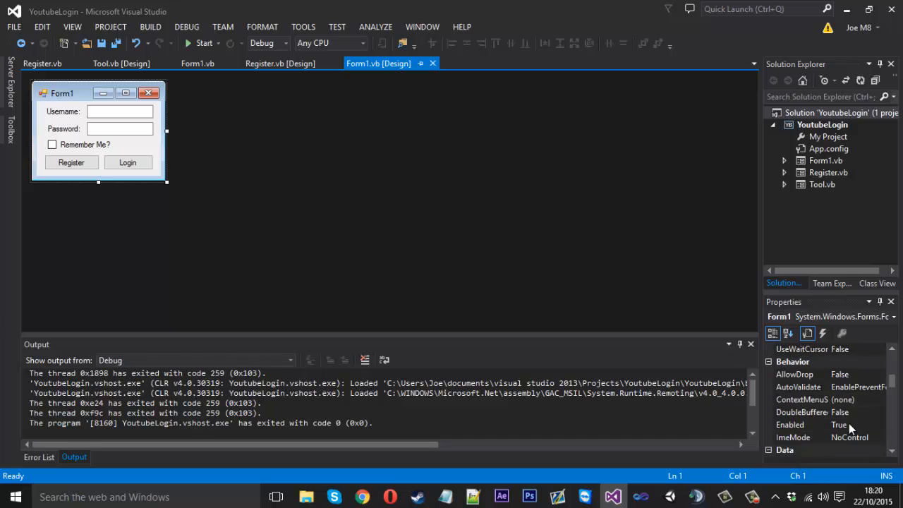
Set Form1's StartPosition so it opens where wanted on screen
{"action": "scroll", "scroll_direction": "down", "scroll_amount": 3}
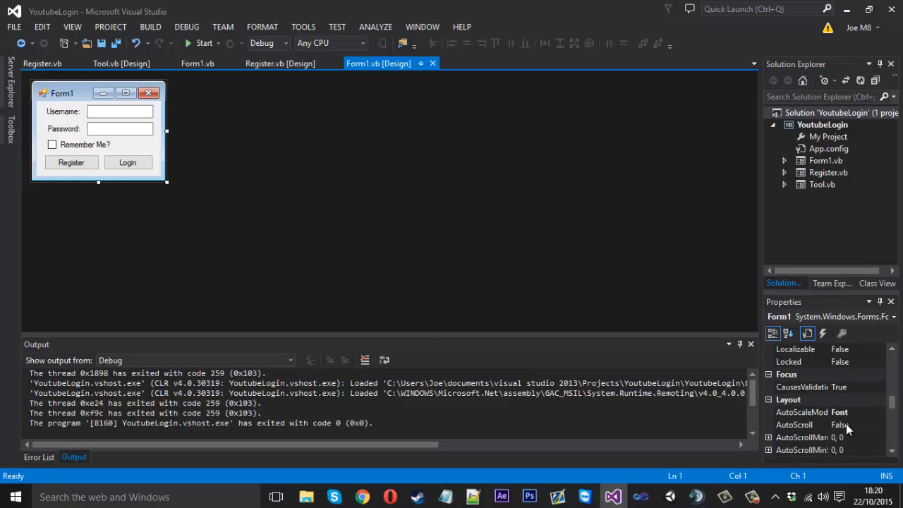
{"action": "scroll", "scroll_direction": "down", "scroll_amount": 3}
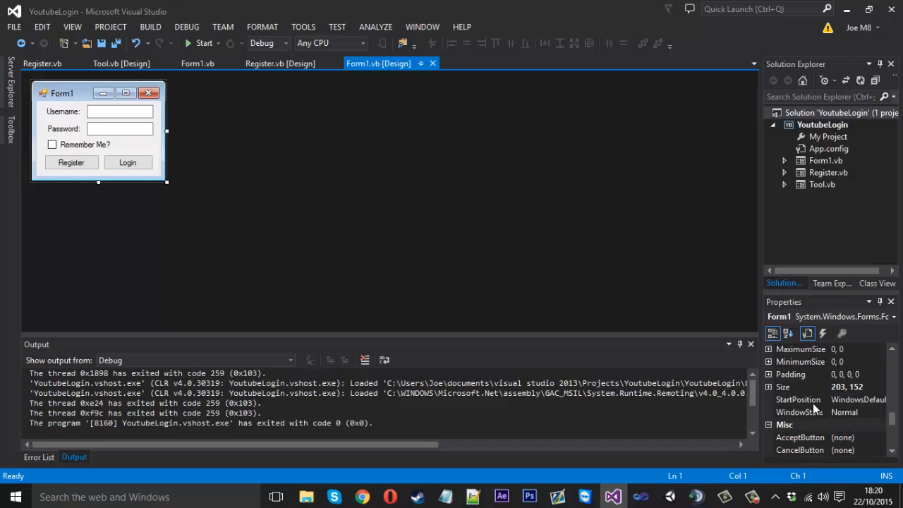
{"action": "left_click", "coordinate": [799, 399]}
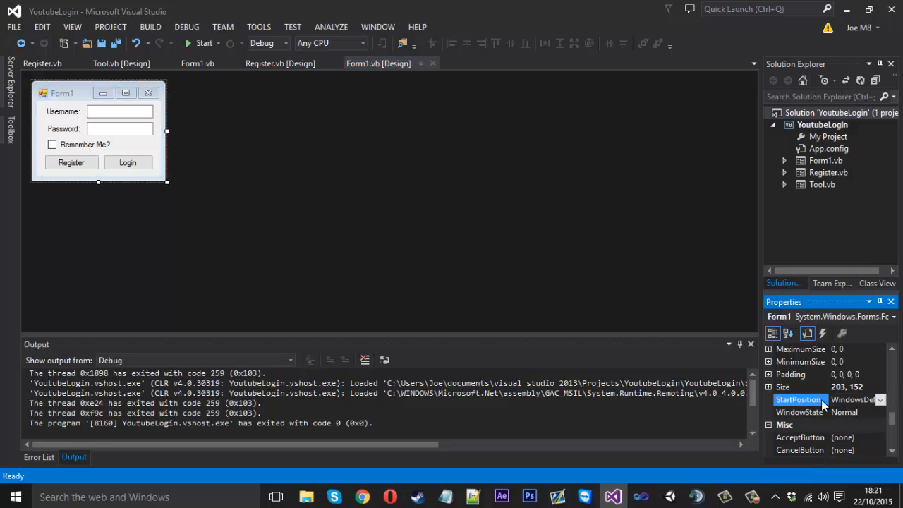
{"action": "mouse_move", "coordinate": [810, 404]}
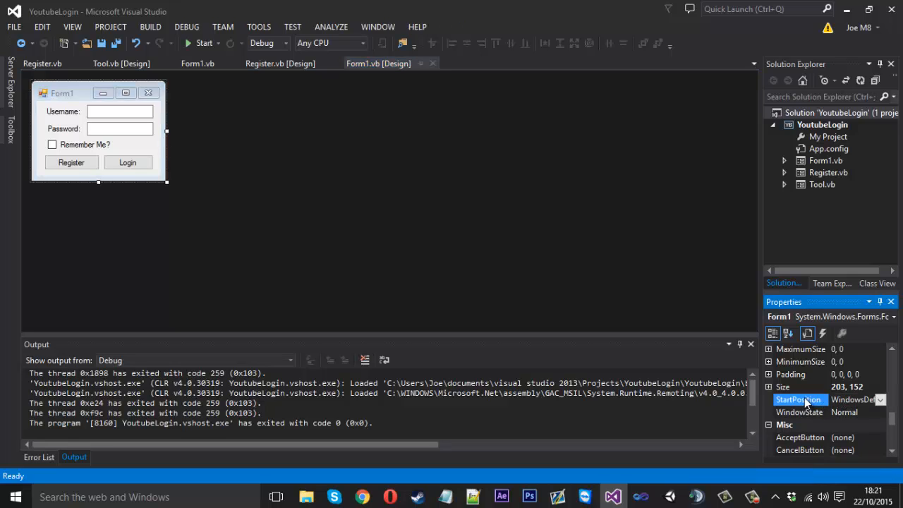
{"action": "left_click", "coordinate": [879, 399]}
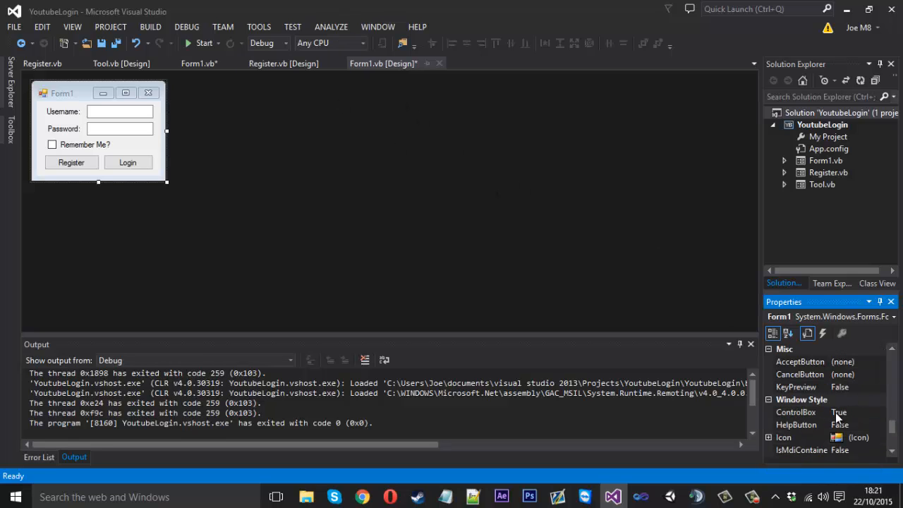
Turn Form1's MaximizeBox off so the window cannot be maximized
{"action": "scroll", "scroll_direction": "down", "scroll_amount": 3}
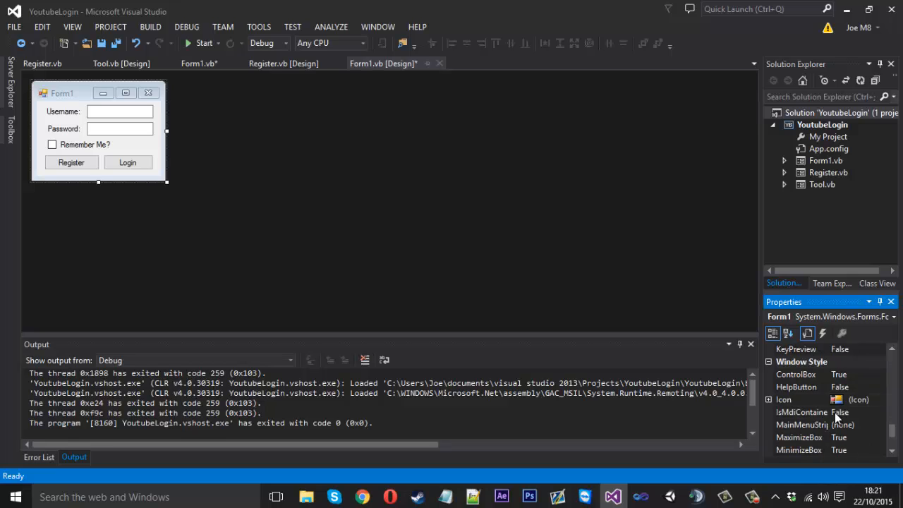
{"action": "scroll", "scroll_direction": "down", "scroll_amount": 3}
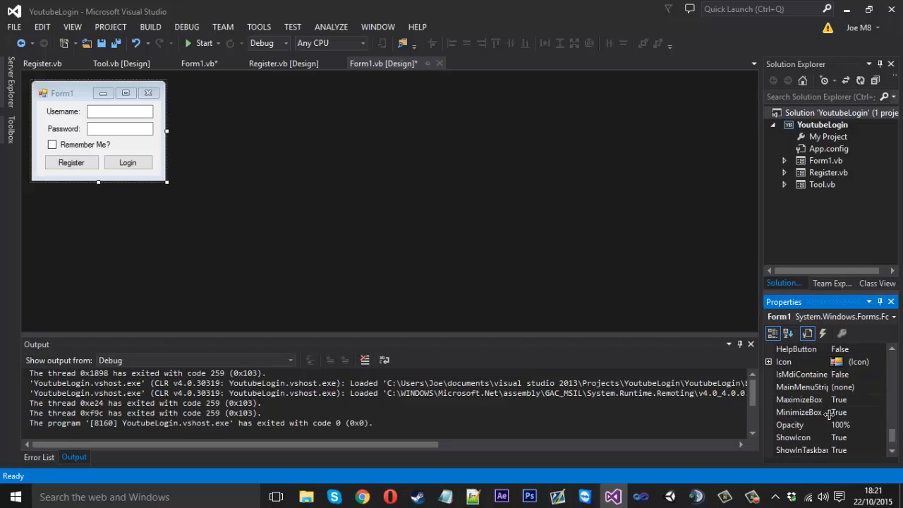
{"action": "left_click", "coordinate": [799, 399]}
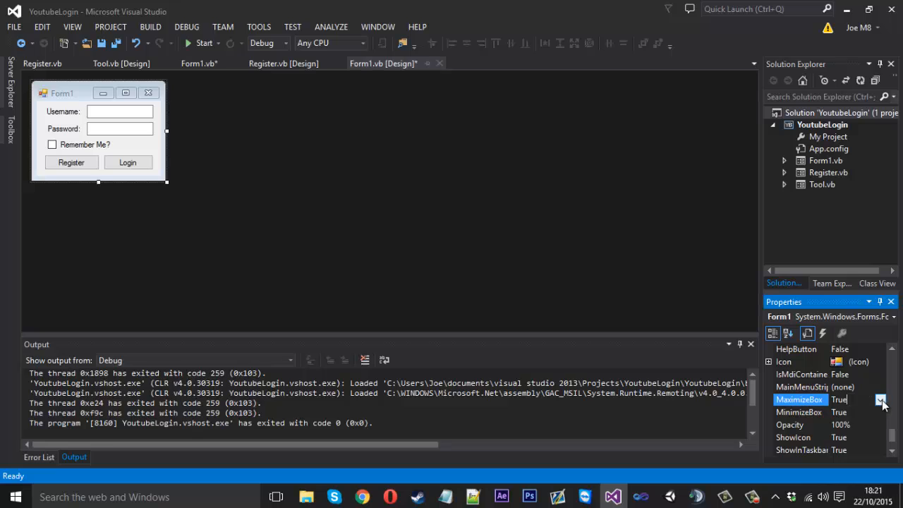
{"action": "left_click", "coordinate": [881, 400]}
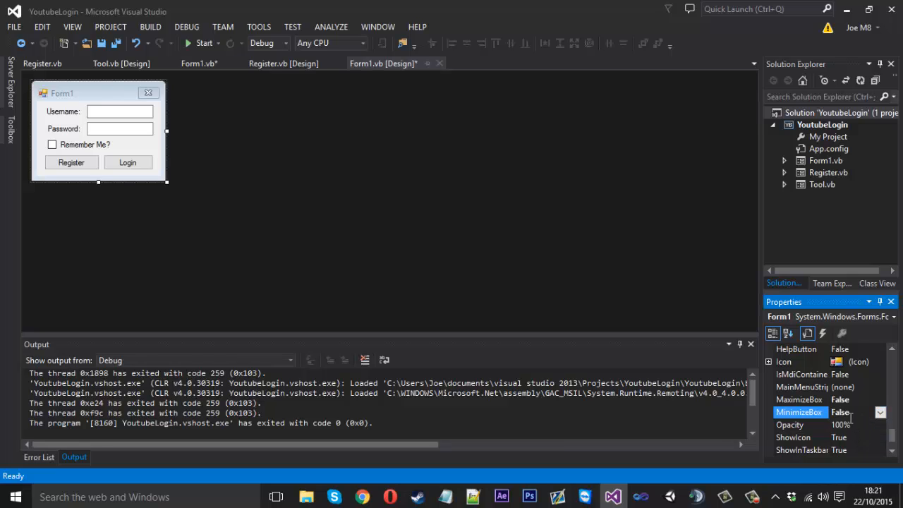
Set Form1's FormBorderStyle to FixedSingle so it cannot be resized
{"action": "scroll", "scroll_direction": "down", "scroll_amount": 3}
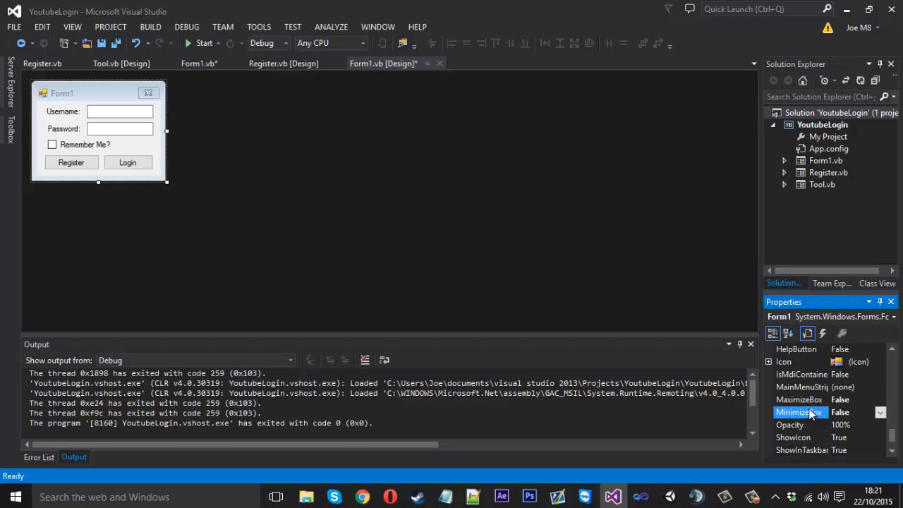
{"action": "scroll", "scroll_direction": "down", "scroll_amount": 3}
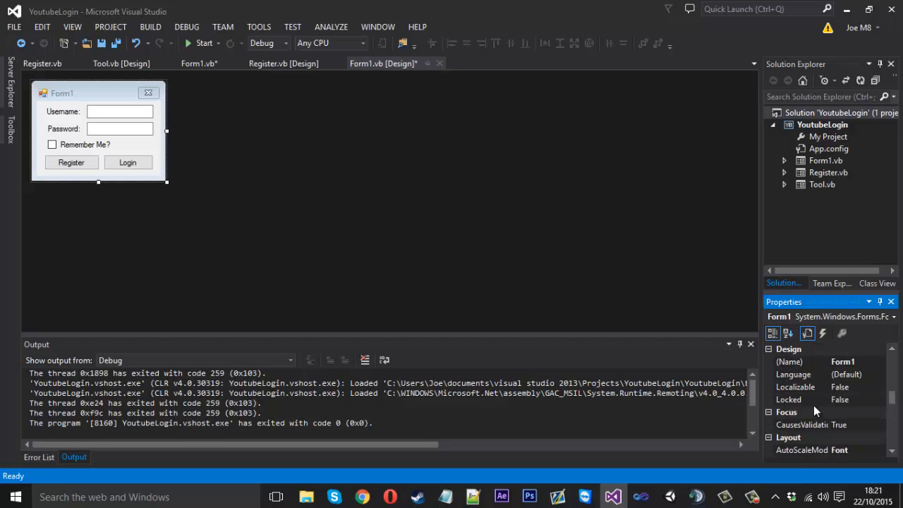
{"action": "scroll", "scroll_direction": "down", "scroll_amount": 3}
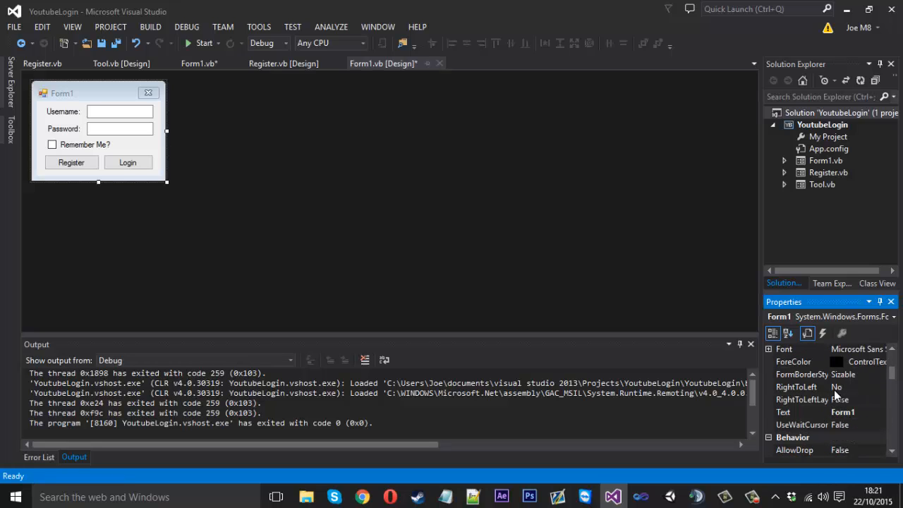
{"action": "left_click", "coordinate": [881, 374]}
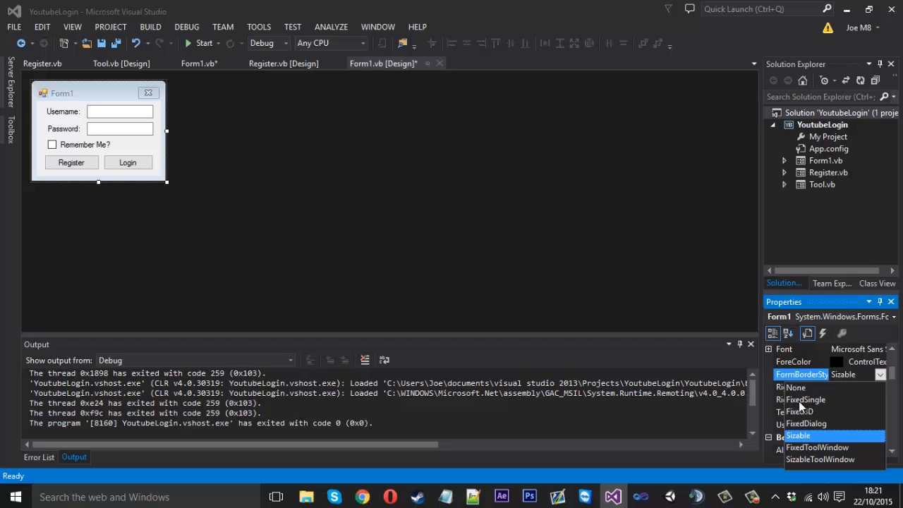
{"action": "left_click", "coordinate": [804, 423]}
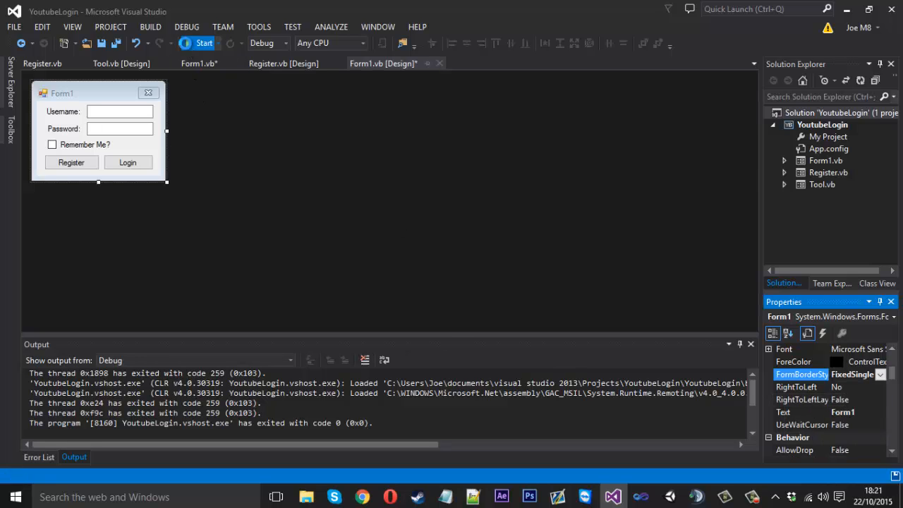
Test-run the fixed-size login form, then close the running app to return to the designer
{"action": "left_click", "coordinate": [203, 42]}
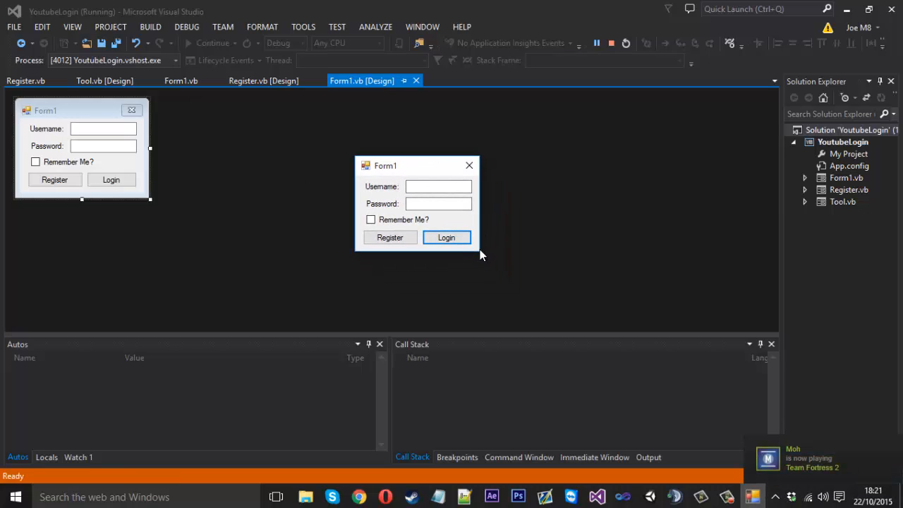
{"action": "mouse_move", "coordinate": [469, 166]}
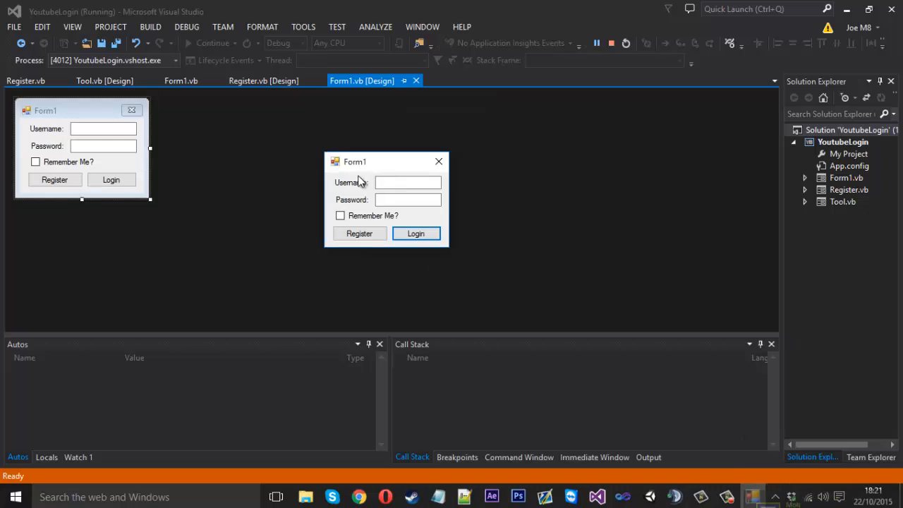
{"action": "mouse_move", "coordinate": [439, 161]}
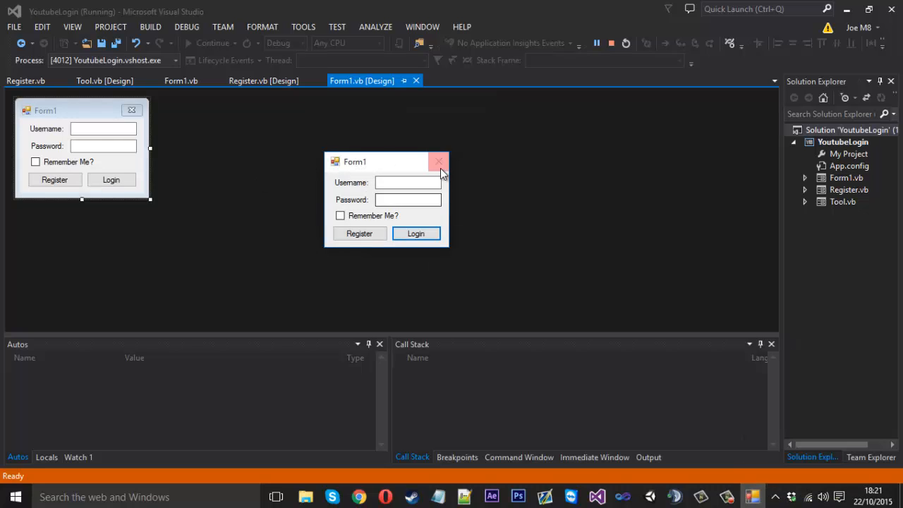
{"action": "left_click_drag", "start_coordinate": [384, 161], "coordinate": [367, 164]}
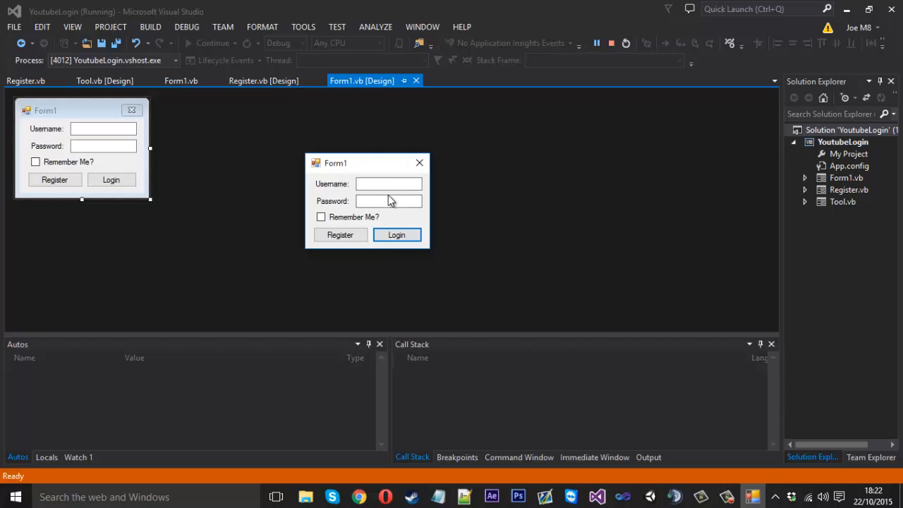
{"action": "left_click", "coordinate": [847, 9]}
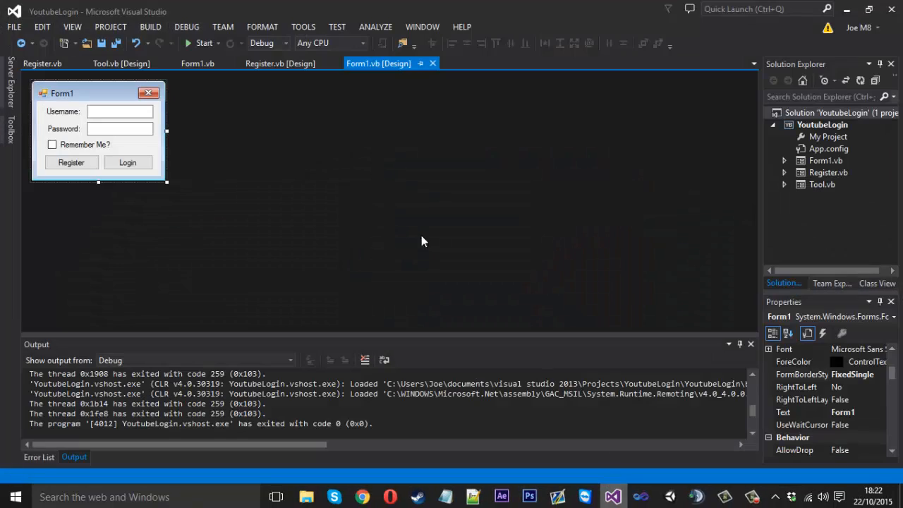
Select the Register form and set its StartPosition to CenterScreen
{"action": "left_click", "coordinate": [280, 62]}
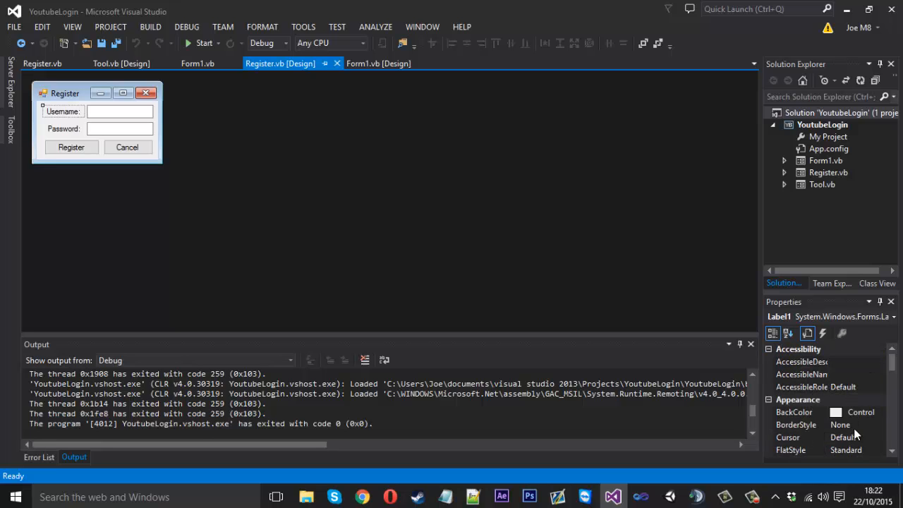
{"action": "left_click", "coordinate": [881, 423]}
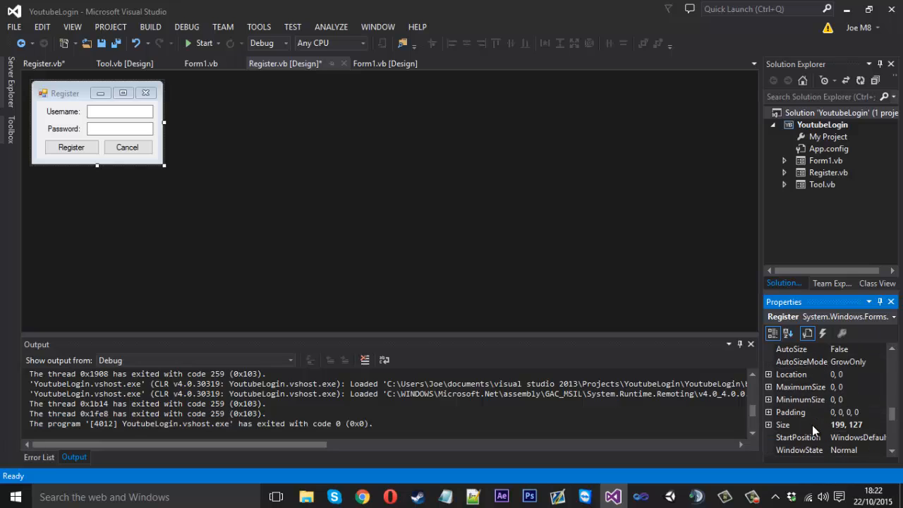
{"action": "mouse_move", "coordinate": [853, 438]}
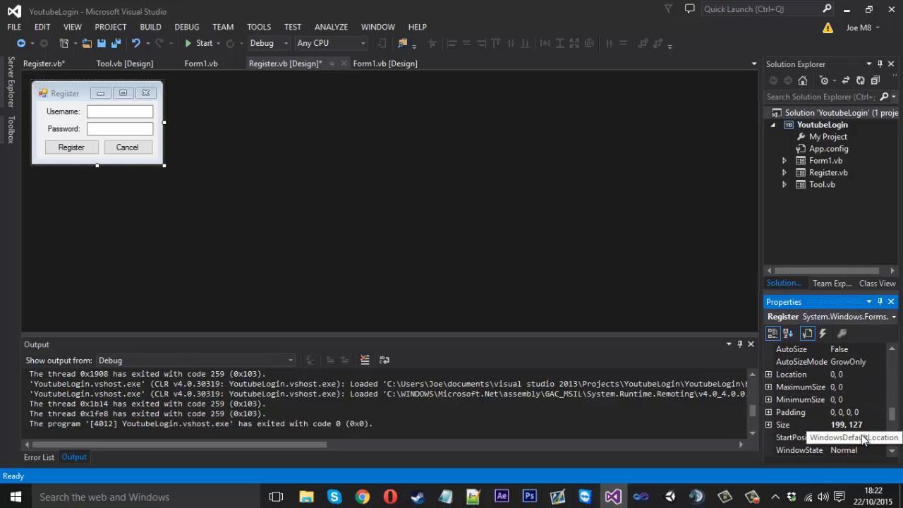
{"action": "left_click", "coordinate": [854, 438]}
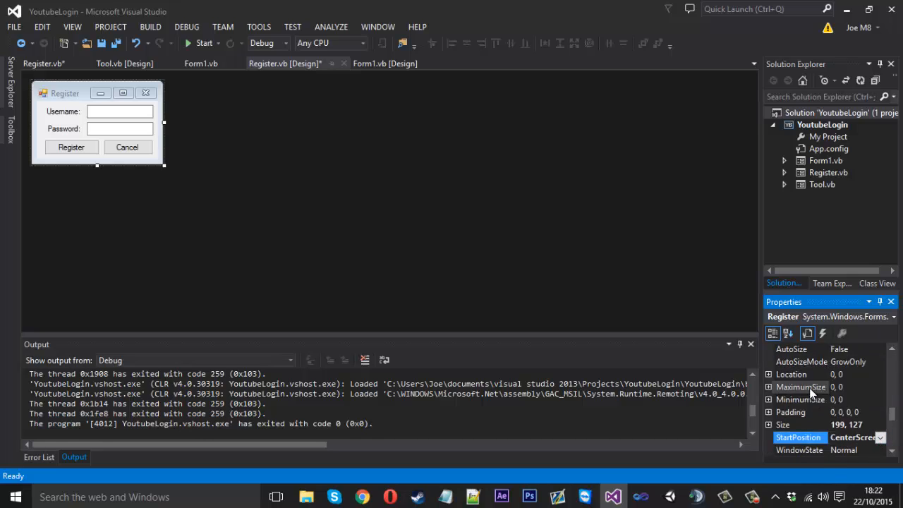
Begin turning off the Register form's minimize and maximize options in Properties
{"action": "scroll", "scroll_direction": "down", "scroll_amount": 3}
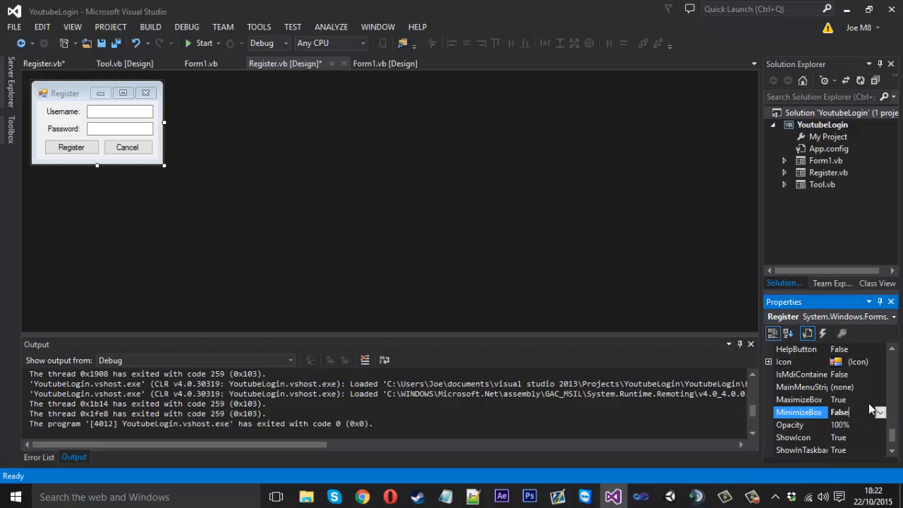
{"action": "left_click", "coordinate": [798, 399]}
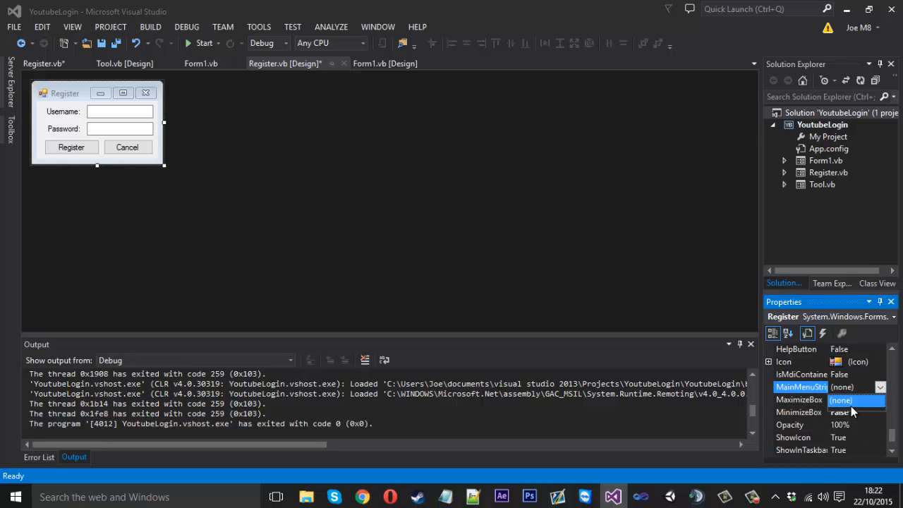
{"action": "left_click", "coordinate": [854, 400]}
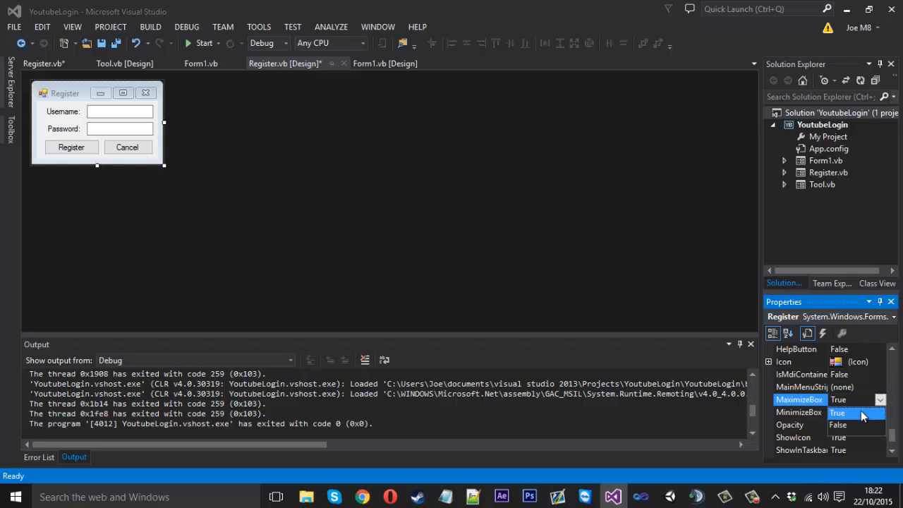
Set Register's MaximizeBox to False, then bring up Form1's code via View Code
{"action": "left_click", "coordinate": [843, 399]}
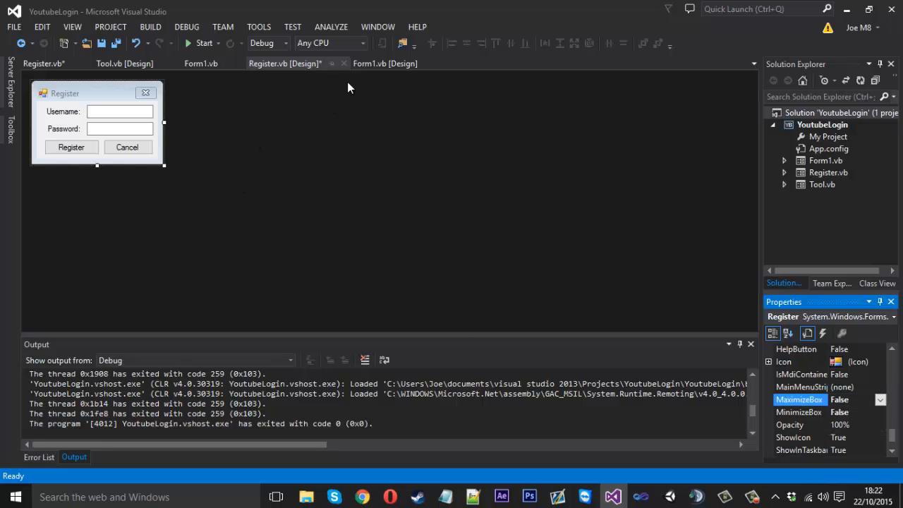
{"action": "left_click", "coordinate": [385, 62]}
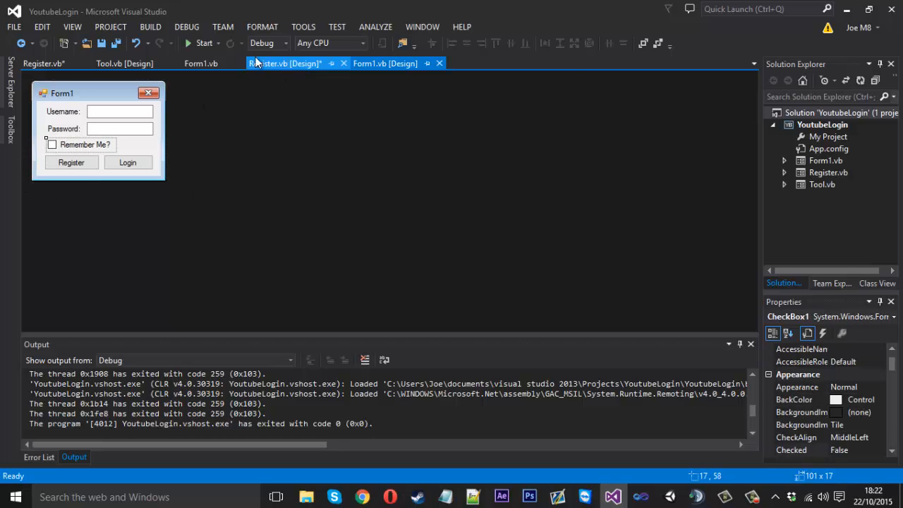
{"action": "left_click", "coordinate": [201, 64]}
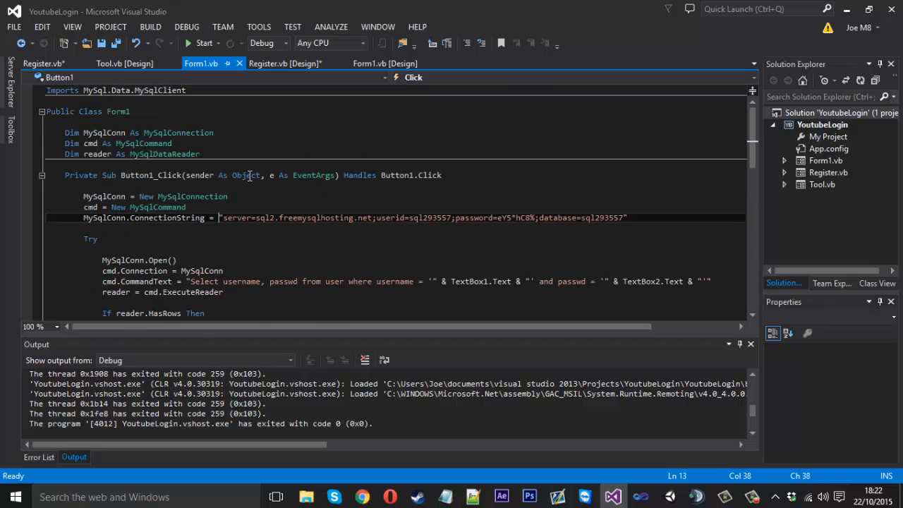
Generate an empty Form1_FormClosing handler from the (Form1 Events) dropdown
{"action": "left_click", "coordinate": [386, 63]}
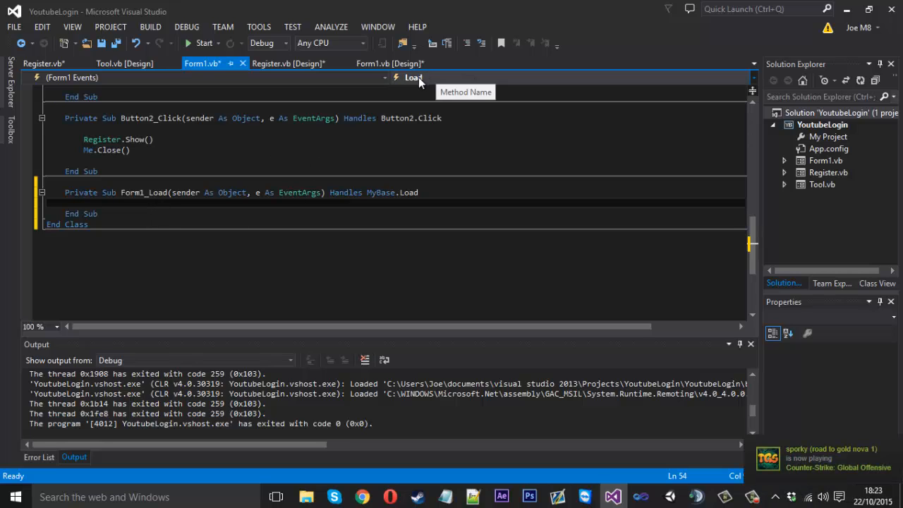
{"action": "left_click", "coordinate": [415, 78]}
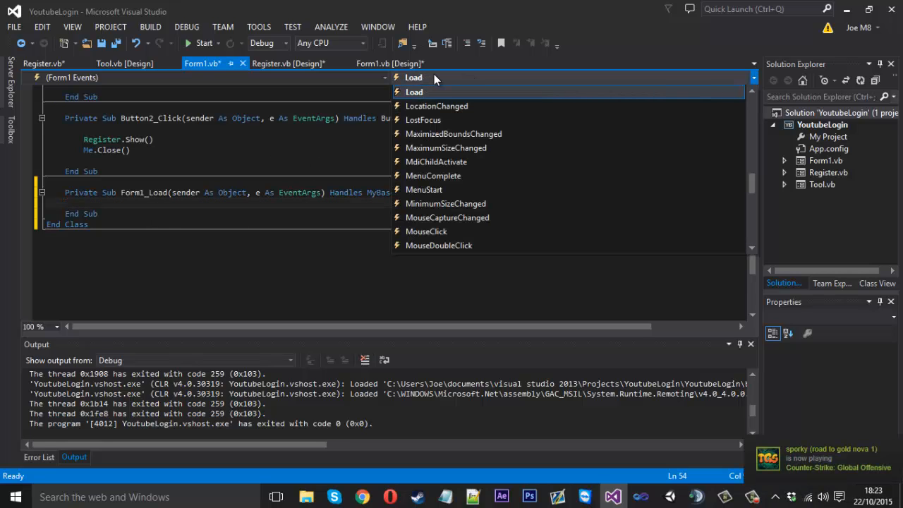
{"action": "mouse_move", "coordinate": [424, 161]}
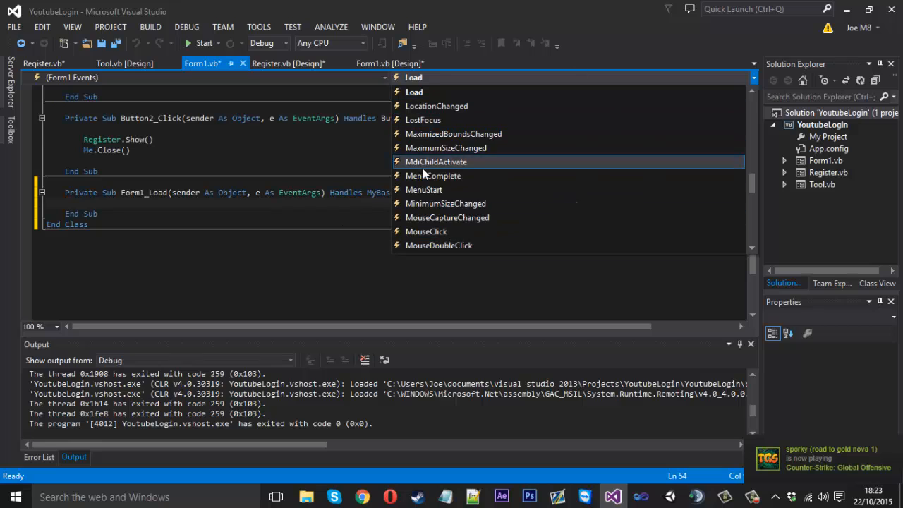
{"action": "mouse_move", "coordinate": [446, 189]}
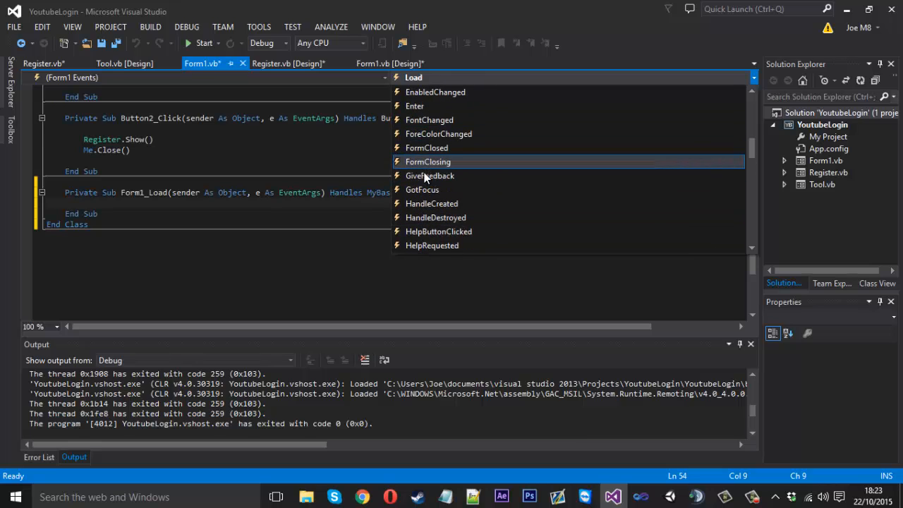
{"action": "mouse_move", "coordinate": [429, 161]}
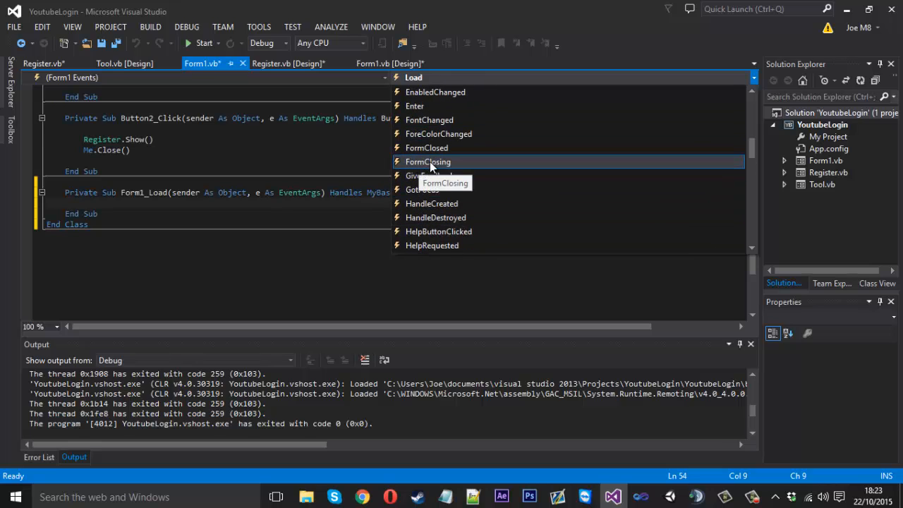
{"action": "double_click", "coordinate": [428, 161]}
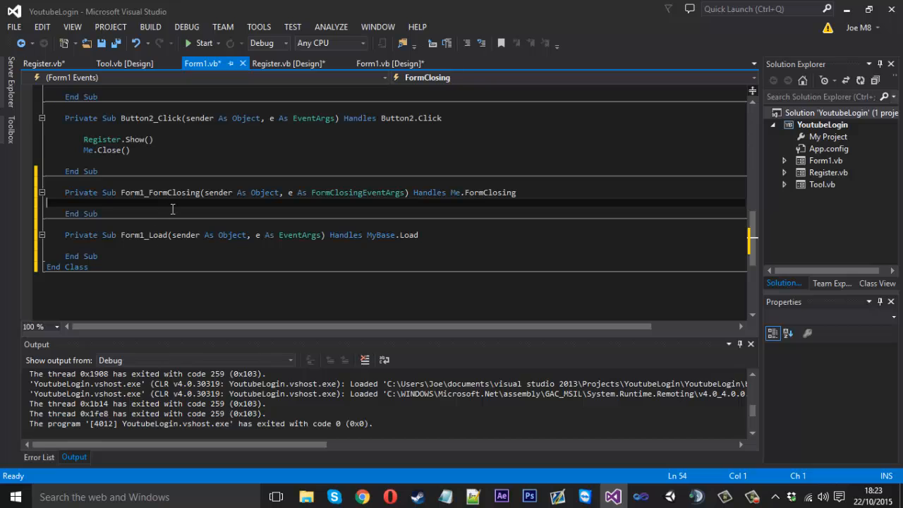
Write If CheckBox1.Checked = True Then My.Settings.Save() End If in Form1_FormClosing
{"action": "key", "text": "enter"}
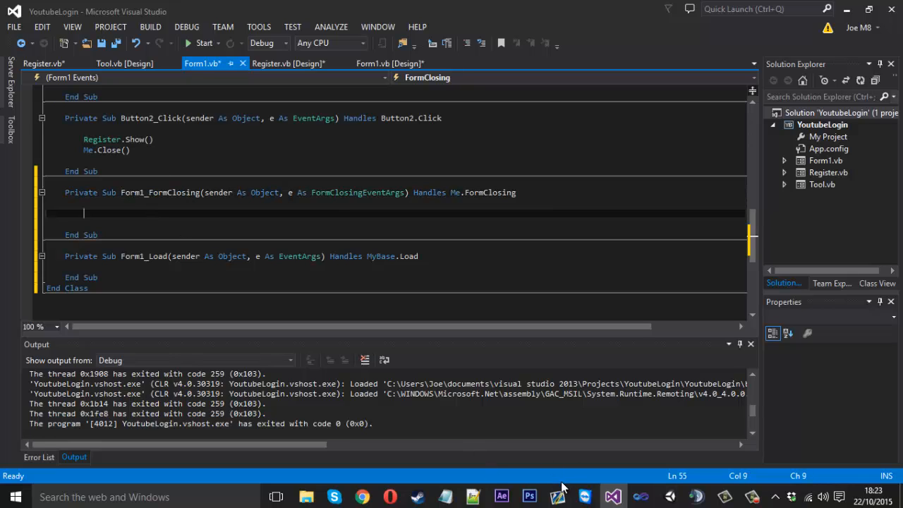
{"action": "type", "text": "If checkBox1"}
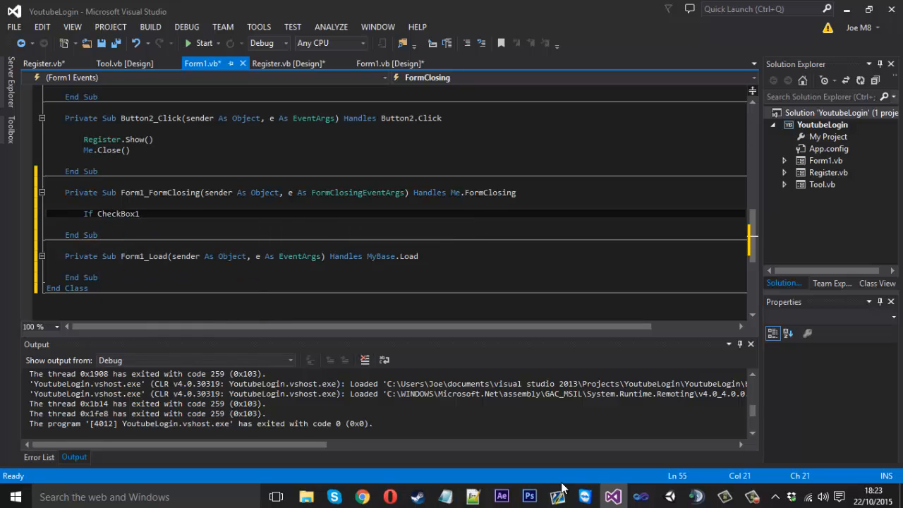
{"action": "type", "text": ".CheckAlign"}
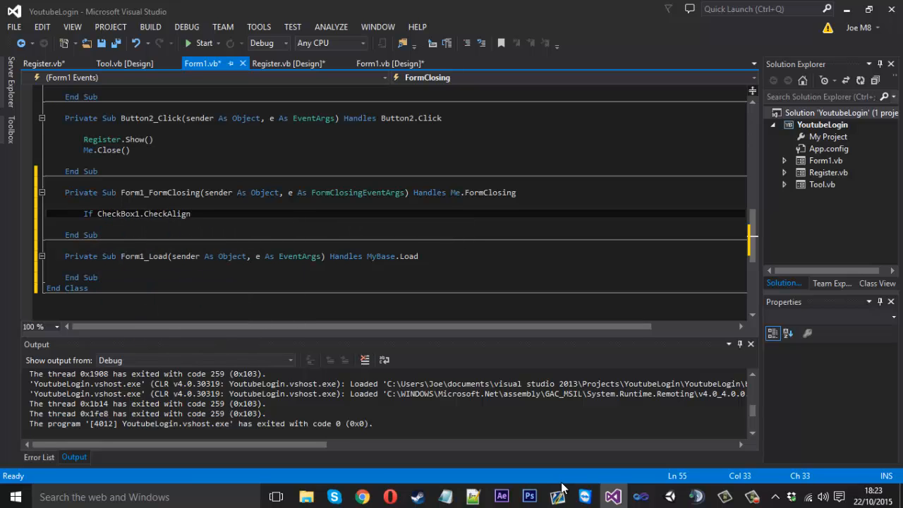
{"action": "type", "text": "Checked"}
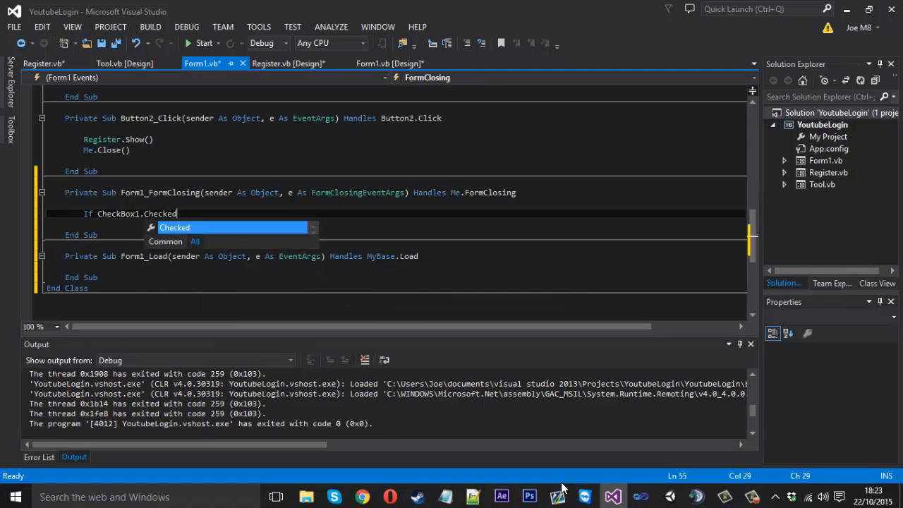
{"action": "type", "text": "= True th"}
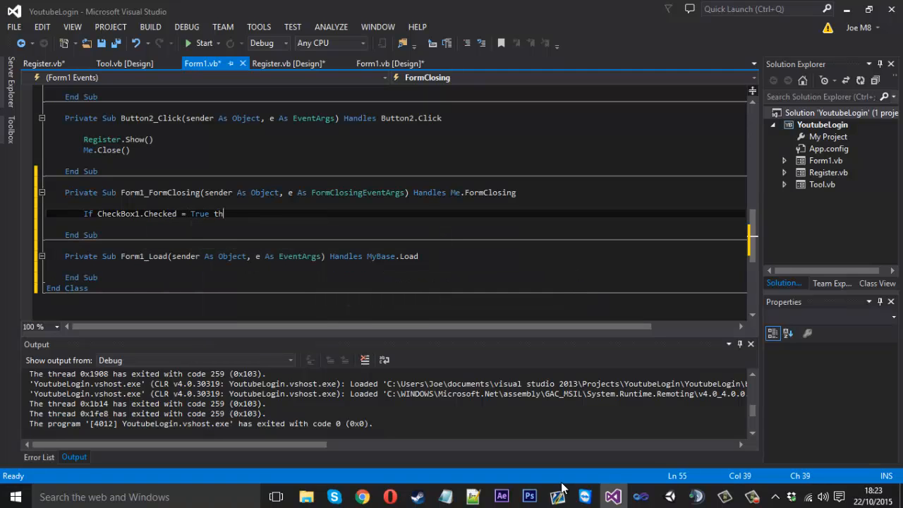
{"action": "type", "text": "en"}
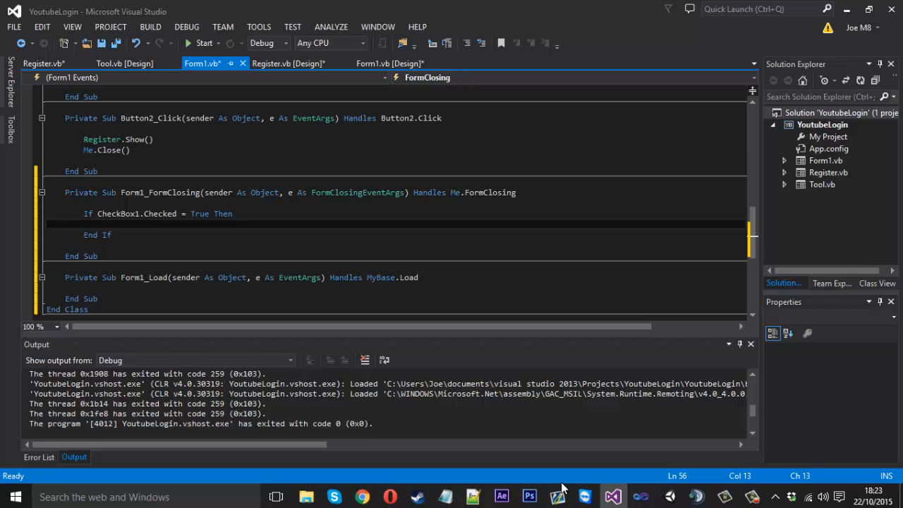
{"action": "type", "text": "My.se"}
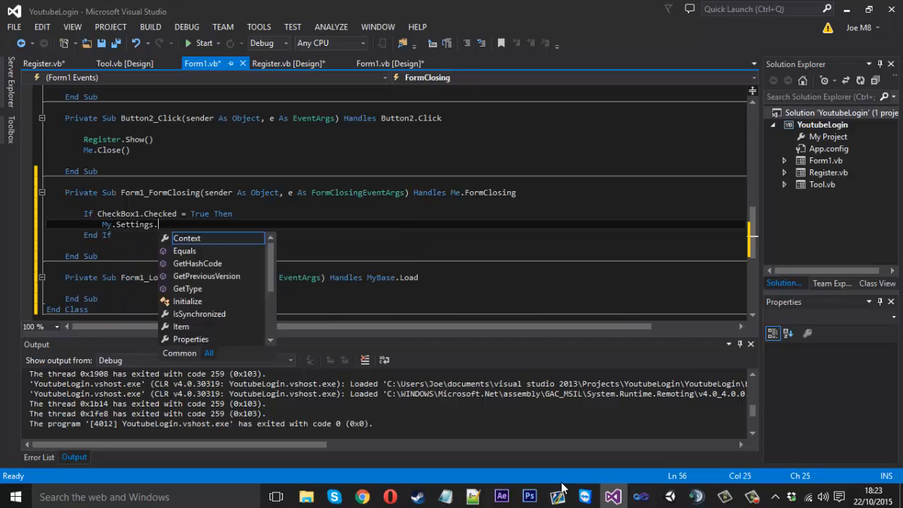
{"action": "type", "text": "Save()"}
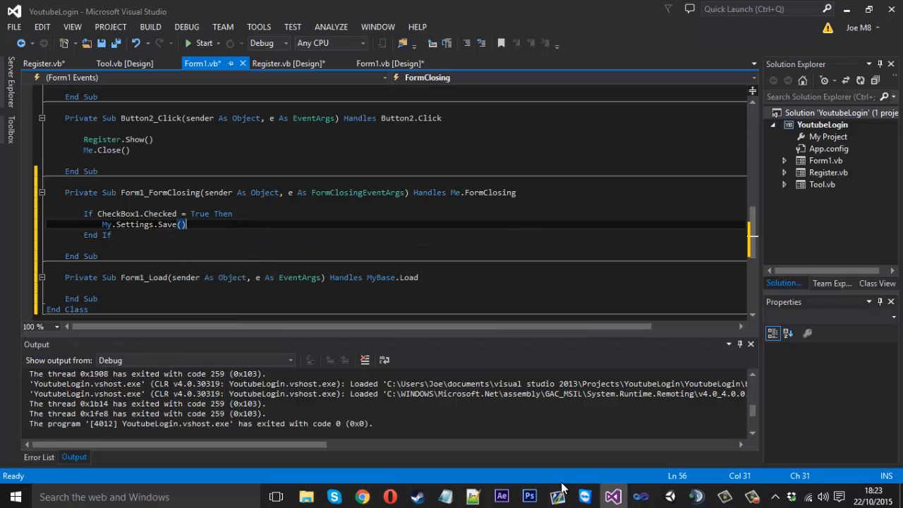
{"action": "key", "text": "enter"}
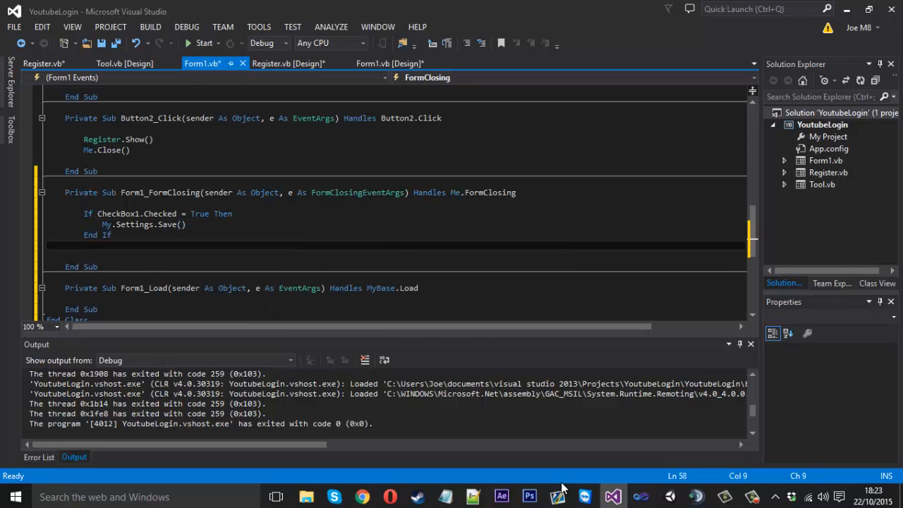
Add If CheckBox1.Checked = False Then My.Settings.Reset() End If below the first block
{"action": "type", "text": "If"}
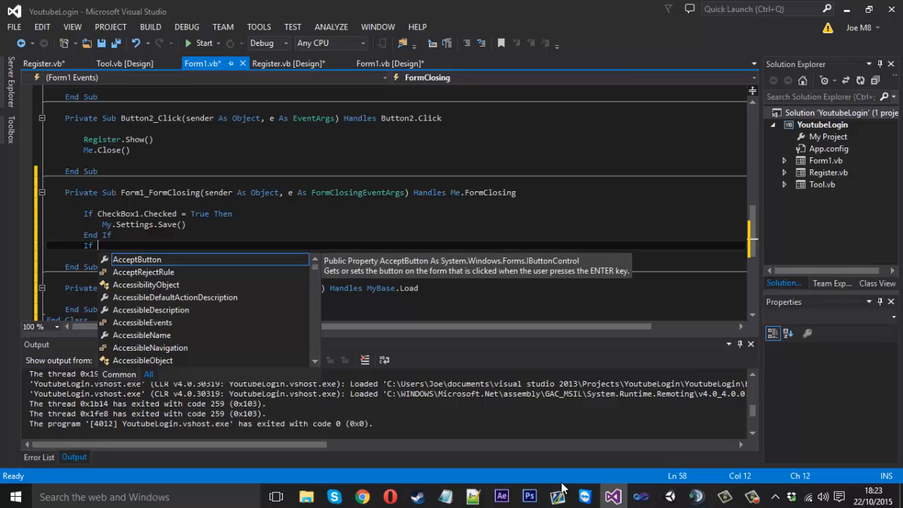
{"action": "type", "text": "CheckBox1"}
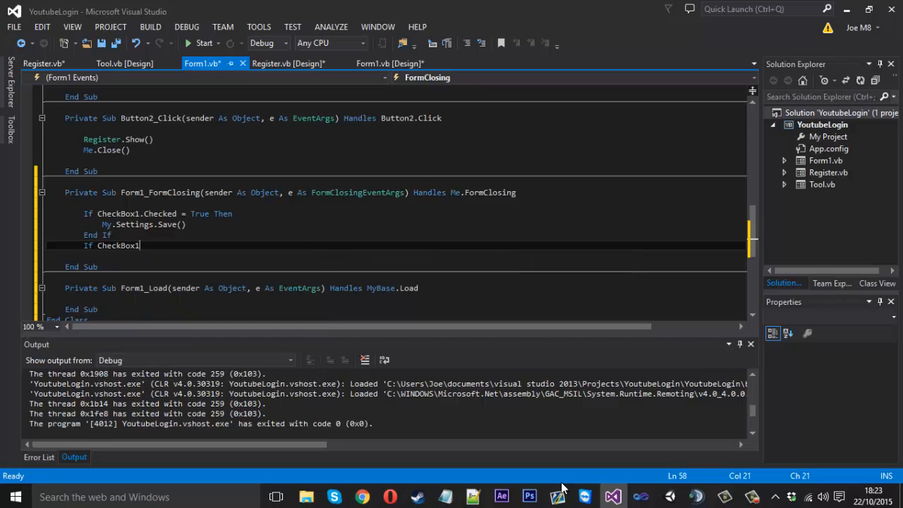
{"action": "type", "text": ".checked = False Then"}
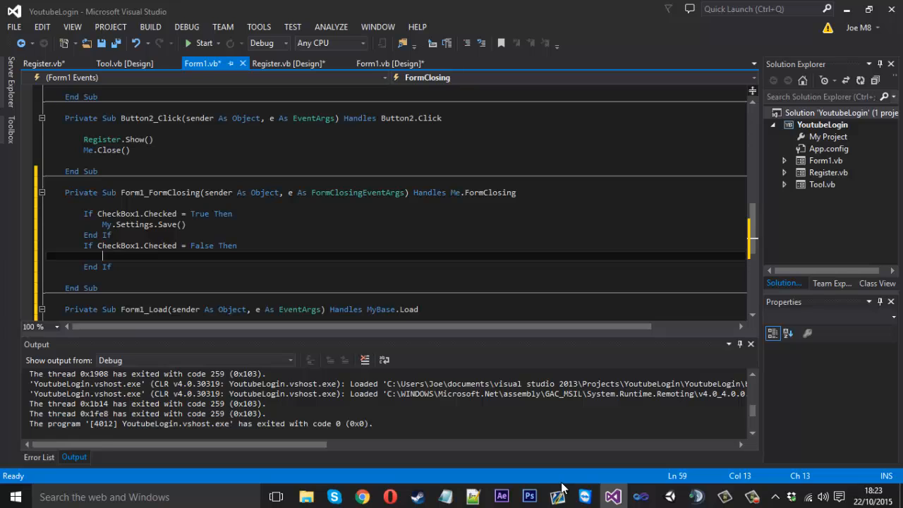
{"action": "type", "text": "M"}
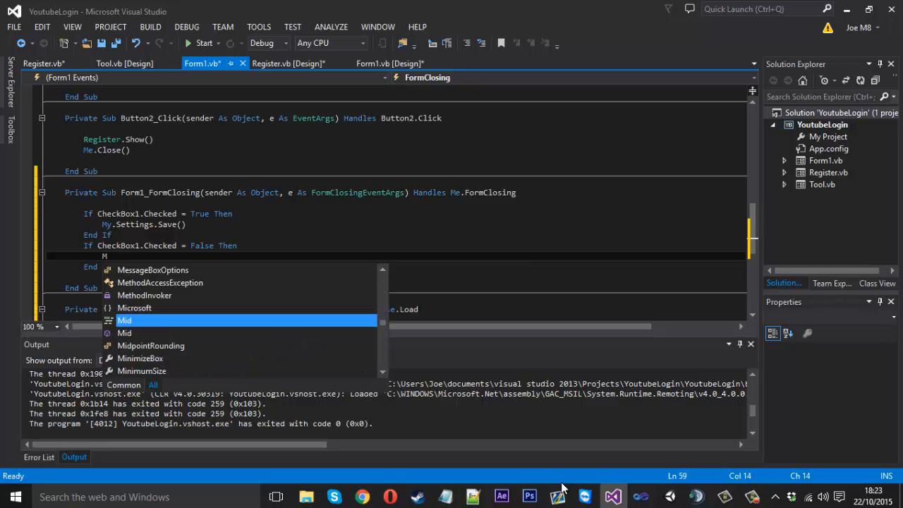
{"action": "type", "text": "Settings.Save"}
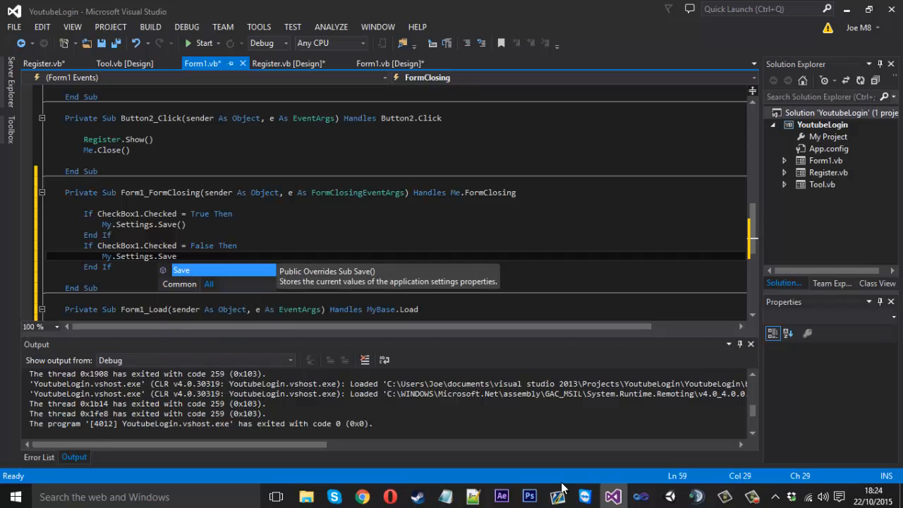
{"action": "type", "text": "."}
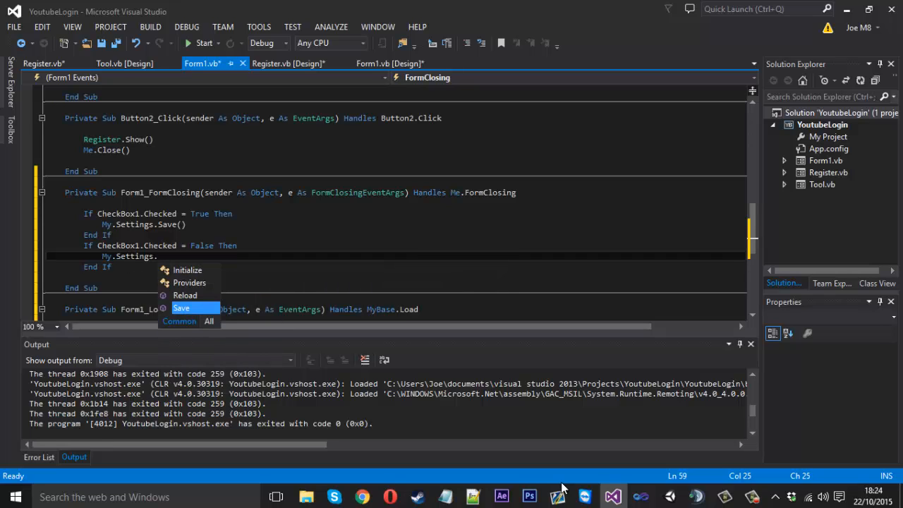
{"action": "type", "text": "Re"}
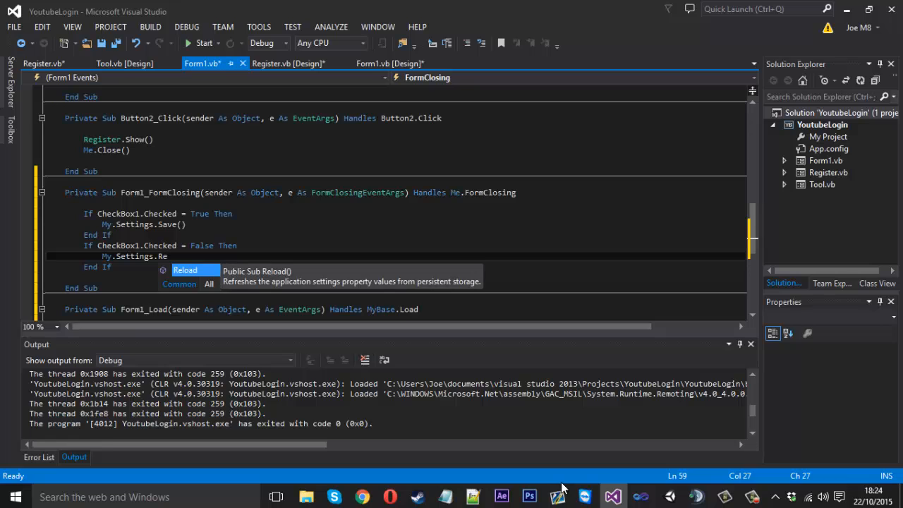
{"action": "type", "text": "set()"}
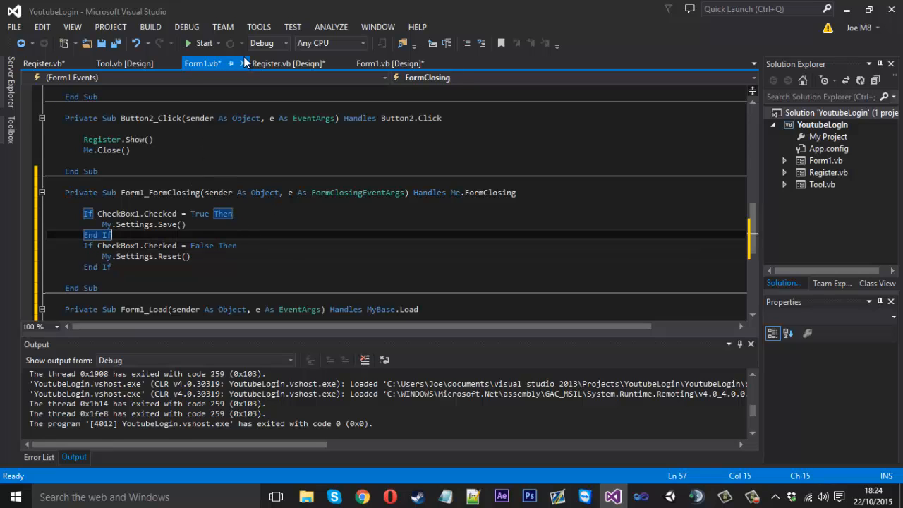
{"action": "left_click", "coordinate": [203, 42]}
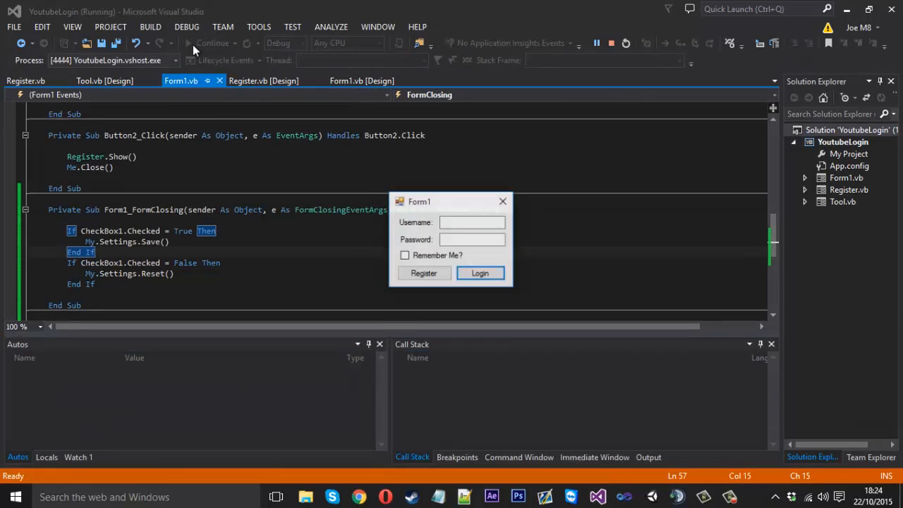
{"action": "type", "text": "ytyl"}
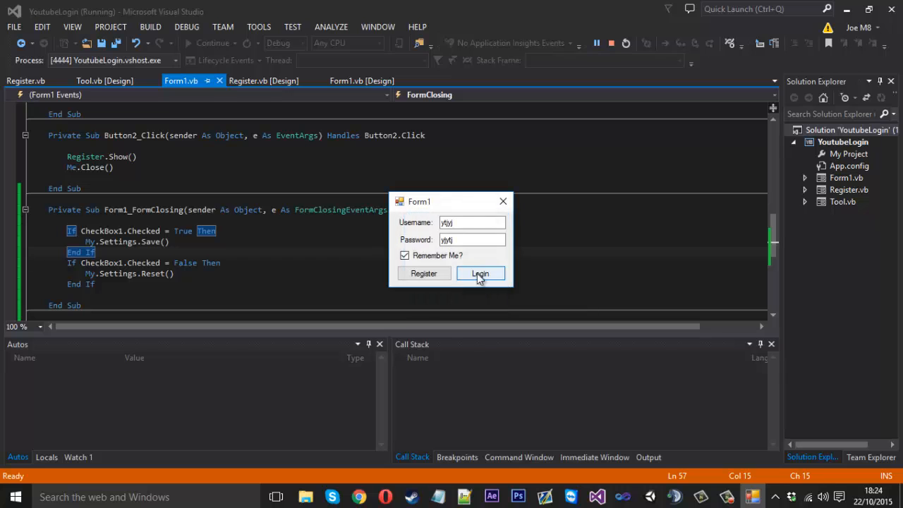
{"action": "left_click", "coordinate": [480, 274]}
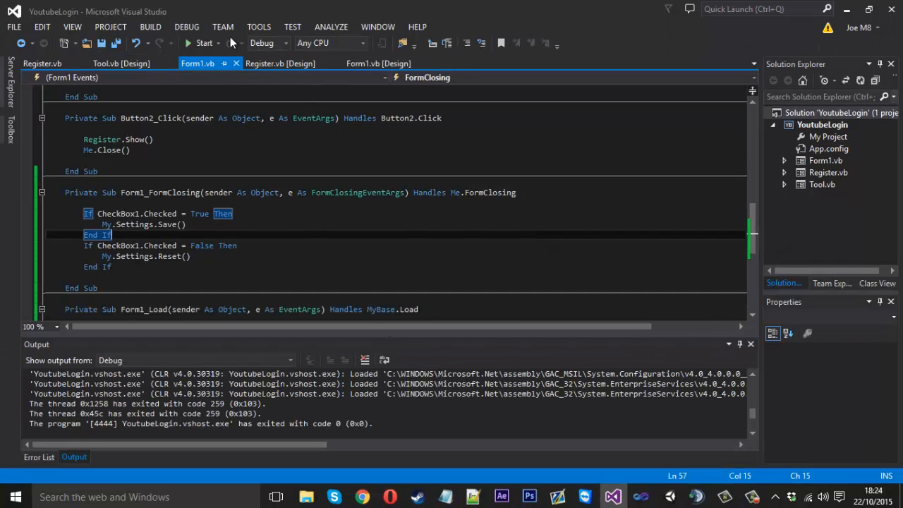
{"action": "left_click", "coordinate": [203, 42]}
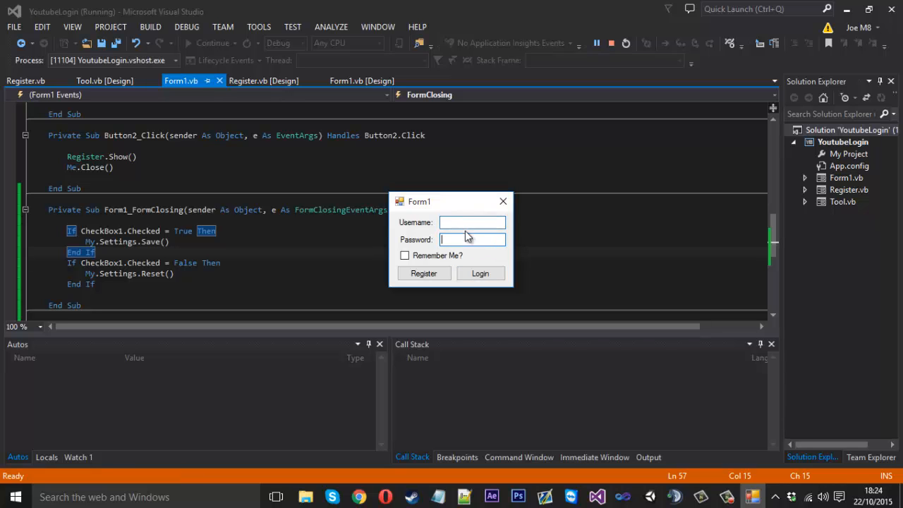
{"action": "left_click", "coordinate": [624, 42]}
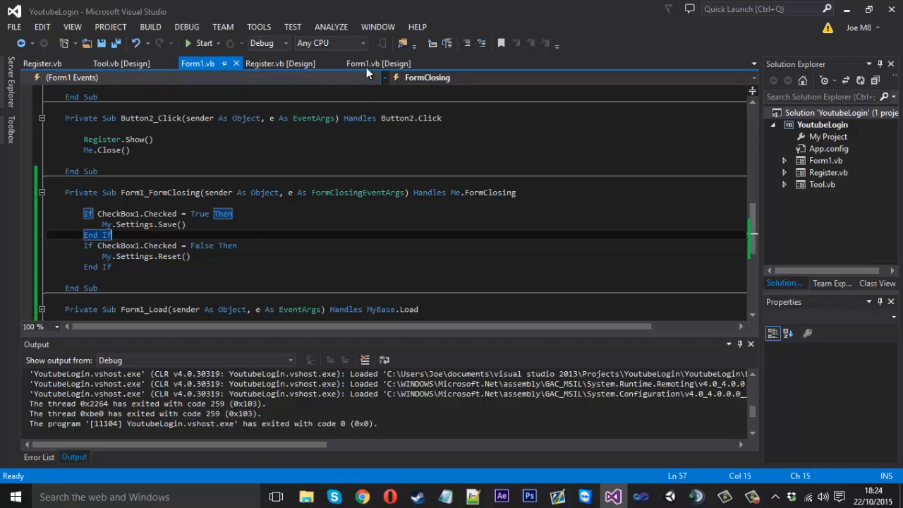
Select TextBox1 on Form1 and bring up its (ApplicationSettings) PropertyBinding settings
{"action": "left_click", "coordinate": [378, 63]}
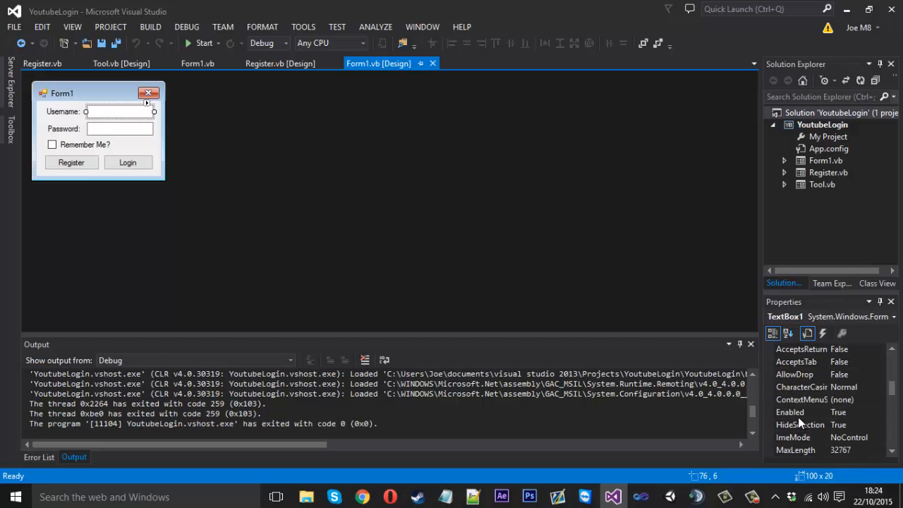
{"action": "scroll", "scroll_direction": "down", "scroll_amount": 3}
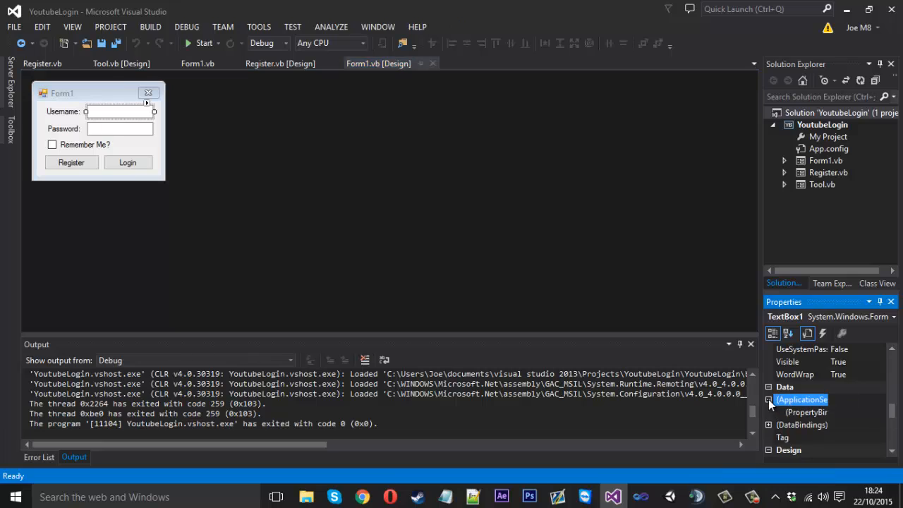
{"action": "left_click", "coordinate": [811, 412]}
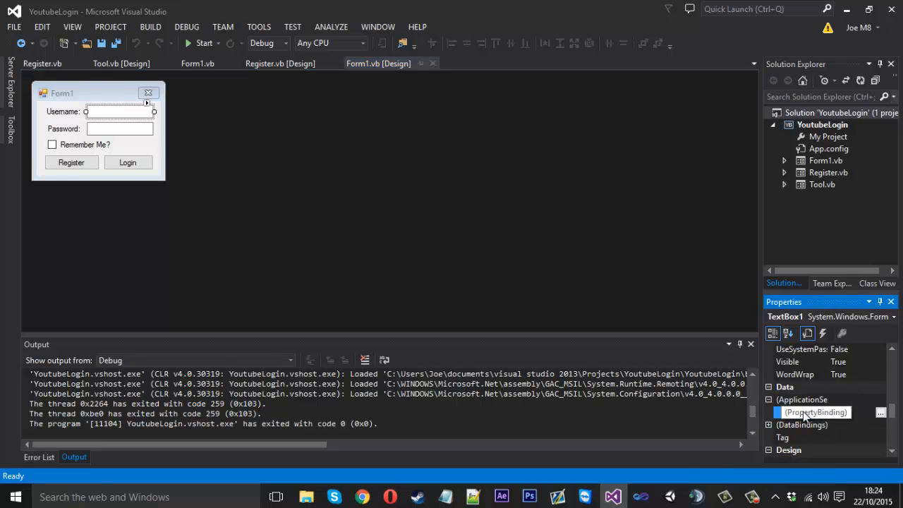
{"action": "mouse_move", "coordinate": [817, 421]}
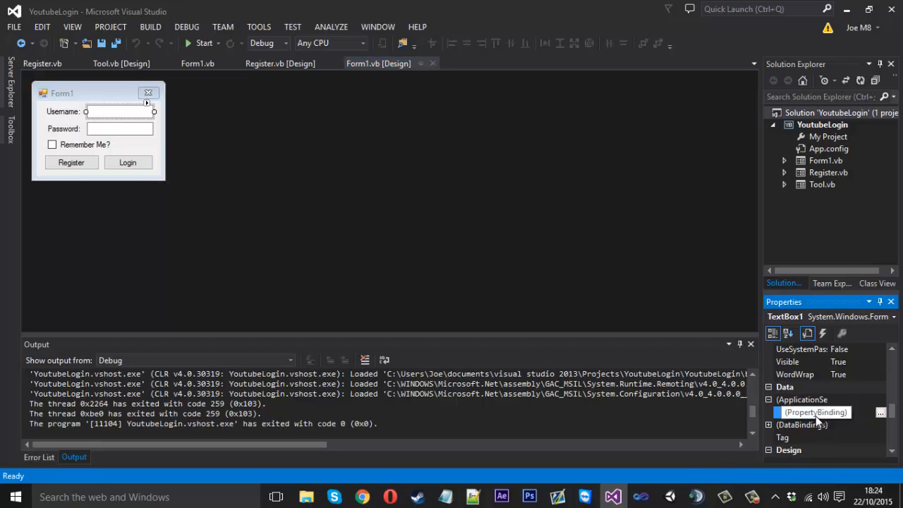
{"action": "left_click", "coordinate": [881, 412]}
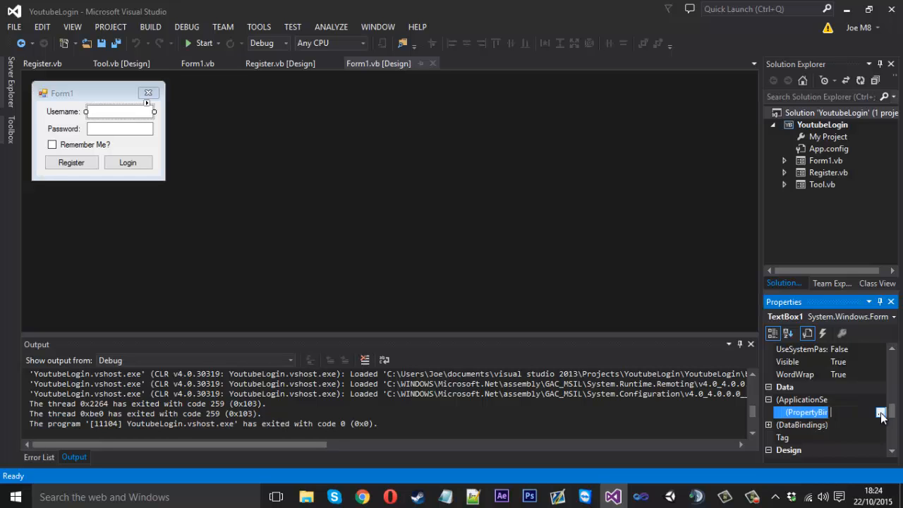
{"action": "left_click", "coordinate": [881, 412]}
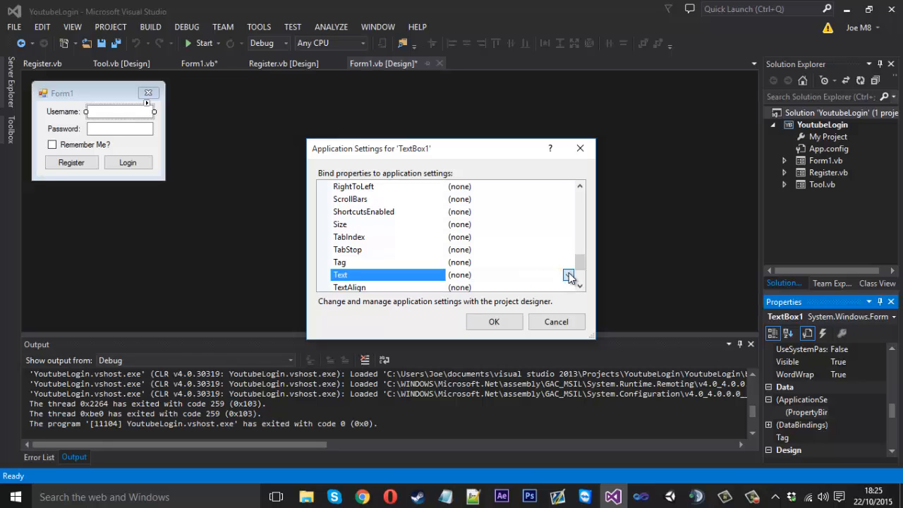
Bind TextBox1's Text to a new user-scoped setting named Username and confirm
{"action": "left_click", "coordinate": [569, 274]}
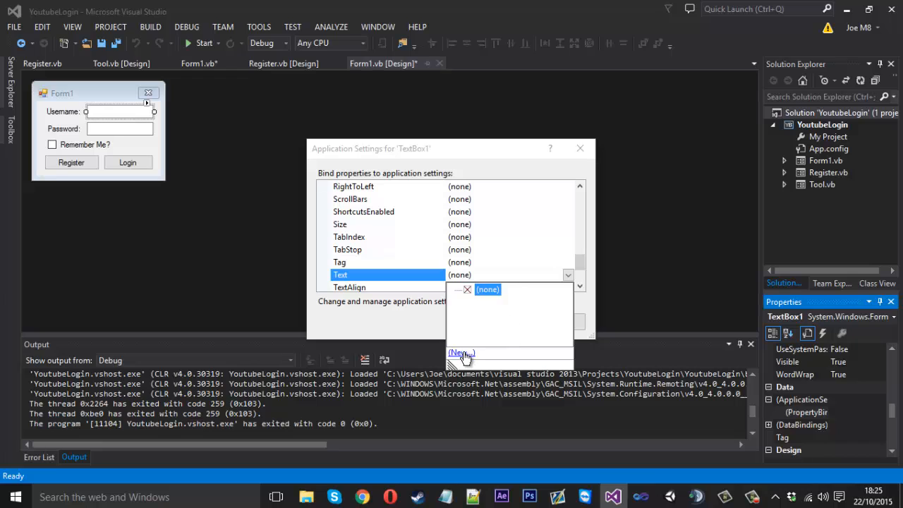
{"action": "left_click", "coordinate": [460, 353]}
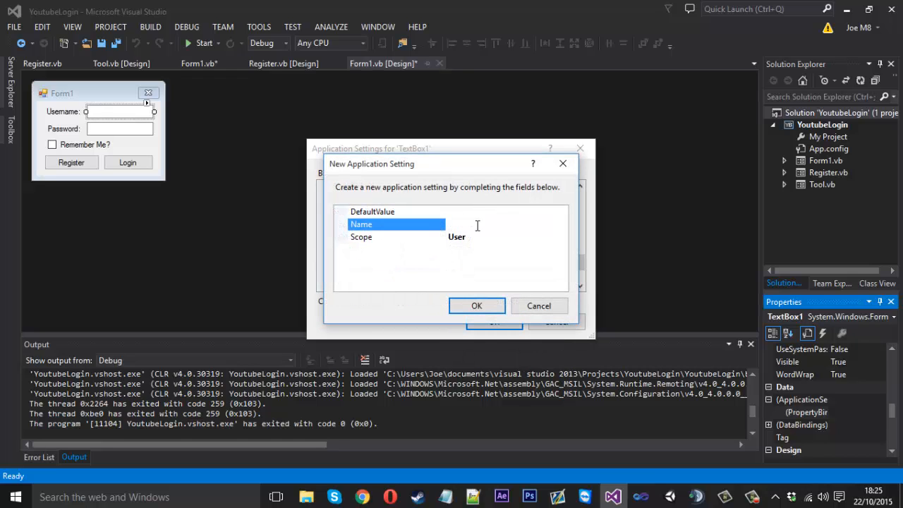
{"action": "type", "text": "Username"}
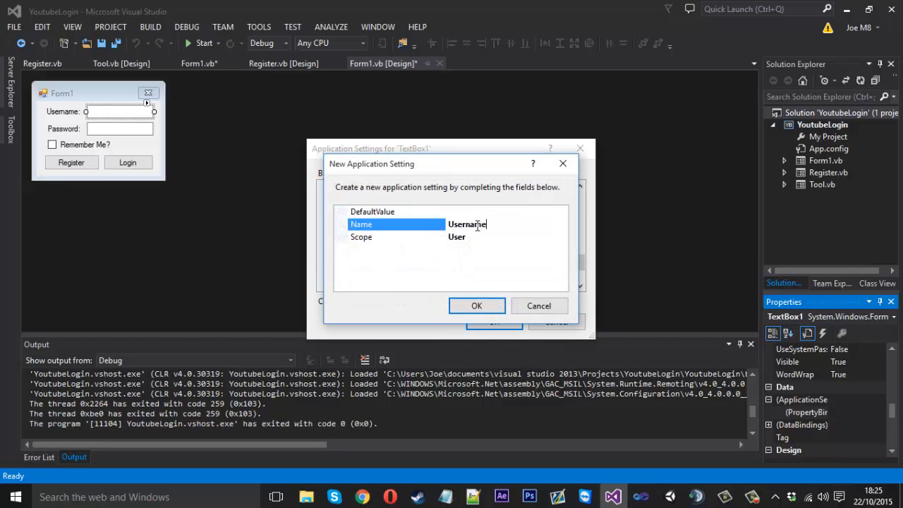
{"action": "left_click", "coordinate": [477, 305]}
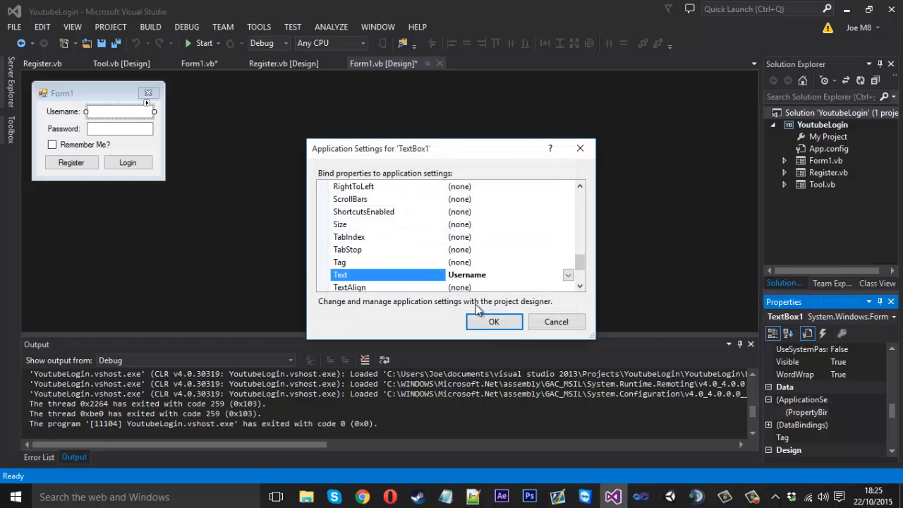
{"action": "left_click", "coordinate": [494, 322]}
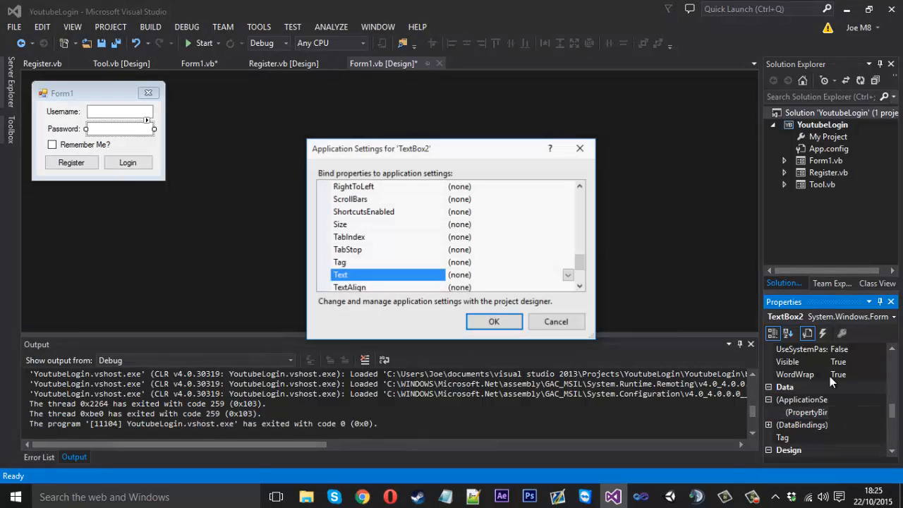
Create a new user-scoped Password setting for the password textbox's Text binding
{"action": "left_click", "coordinate": [567, 273]}
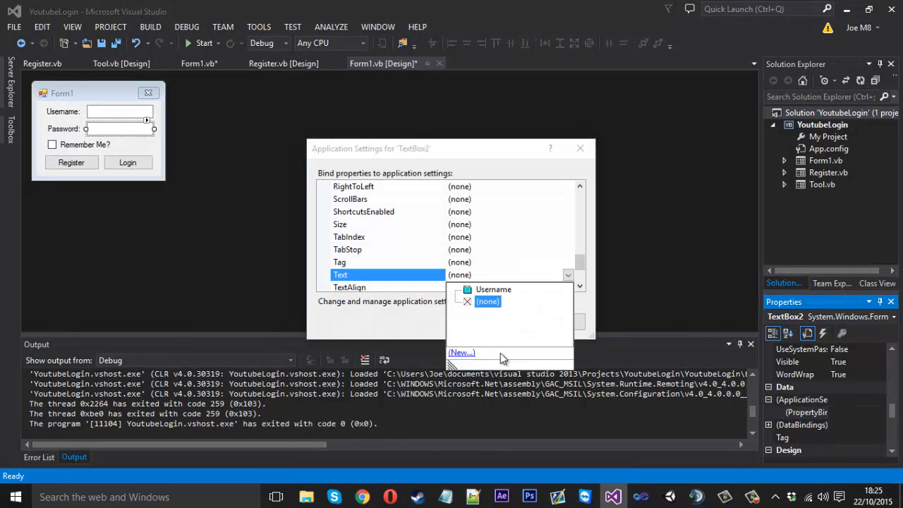
{"action": "left_click", "coordinate": [461, 353]}
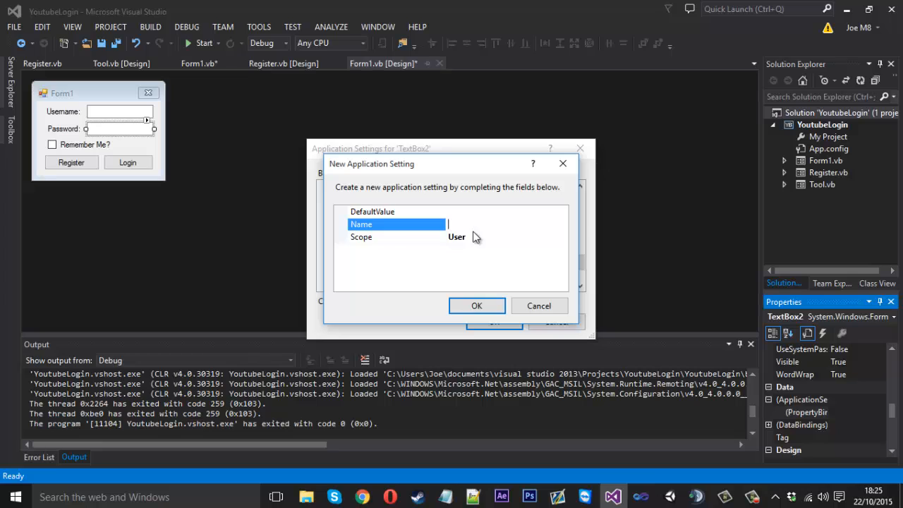
{"action": "type", "text": "Password"}
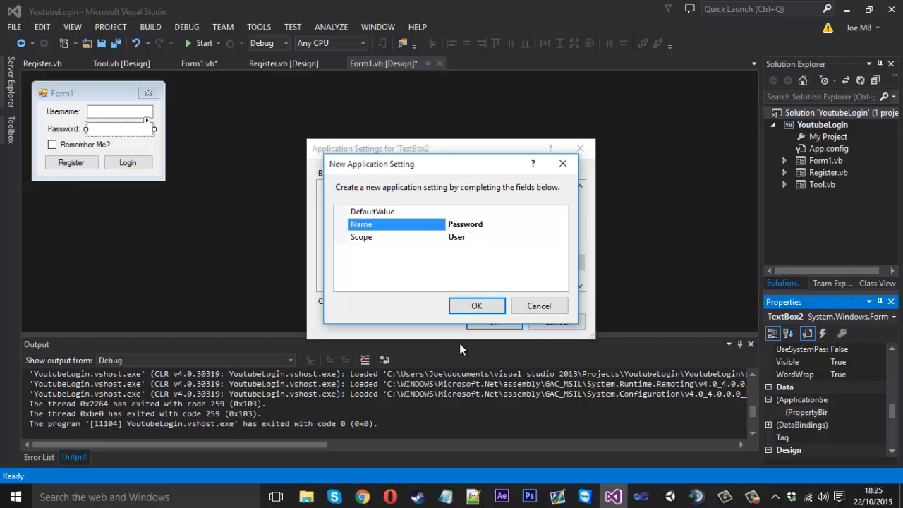
{"action": "left_click", "coordinate": [477, 305]}
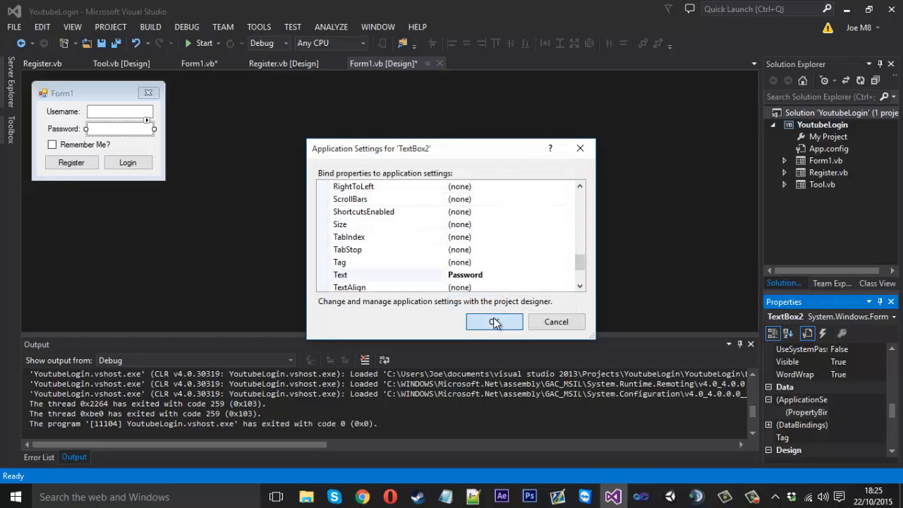
Run the app, enter 'User' / 'password' with Remember Me ticked, attempt login and close the form
{"action": "left_click", "coordinate": [494, 322]}
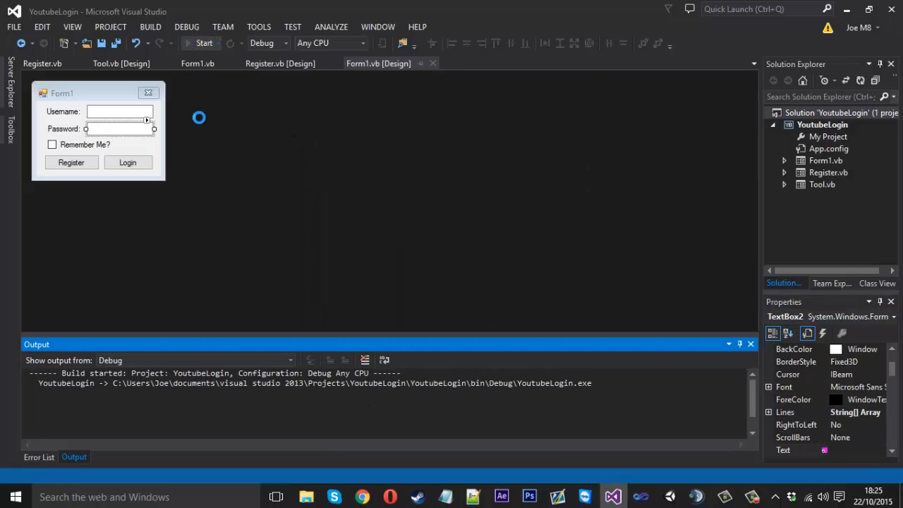
{"action": "left_click", "coordinate": [203, 42]}
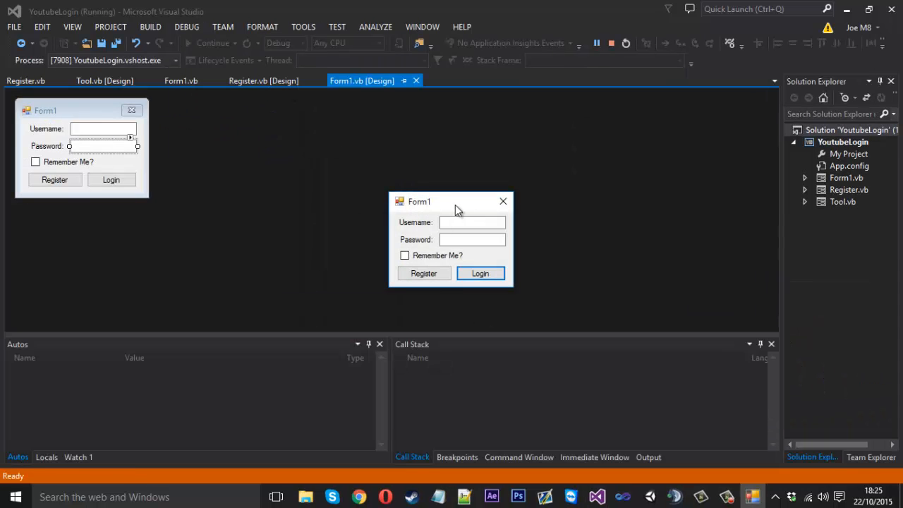
{"action": "type", "text": "User"}
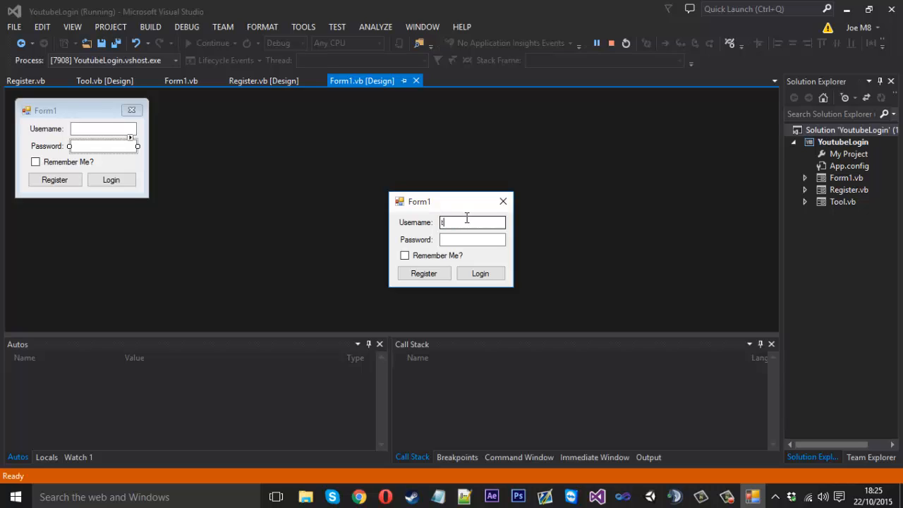
{"action": "type", "text": "p"}
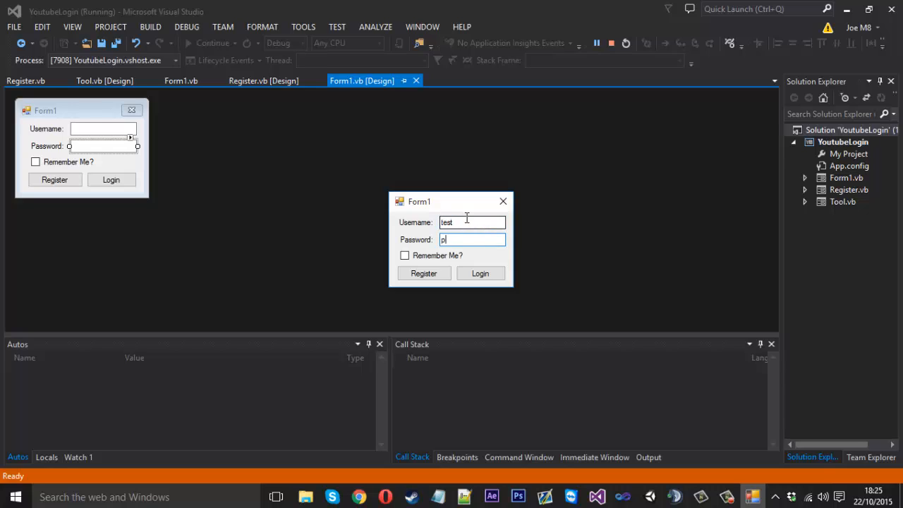
{"action": "type", "text": "assword"}
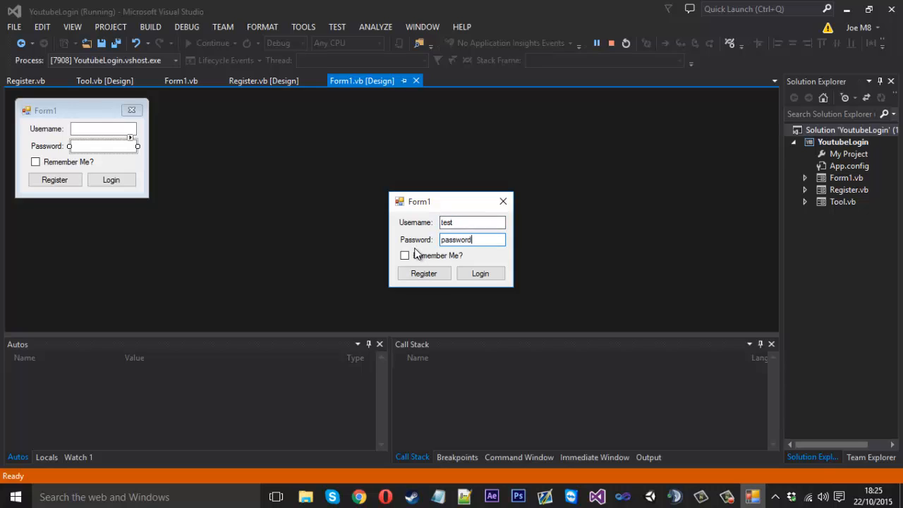
{"action": "left_click", "coordinate": [405, 254]}
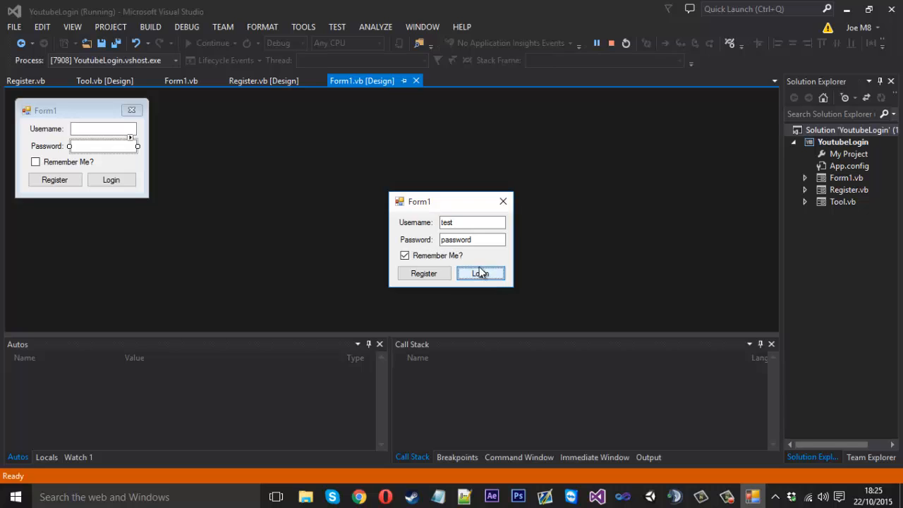
{"action": "left_click", "coordinate": [479, 274]}
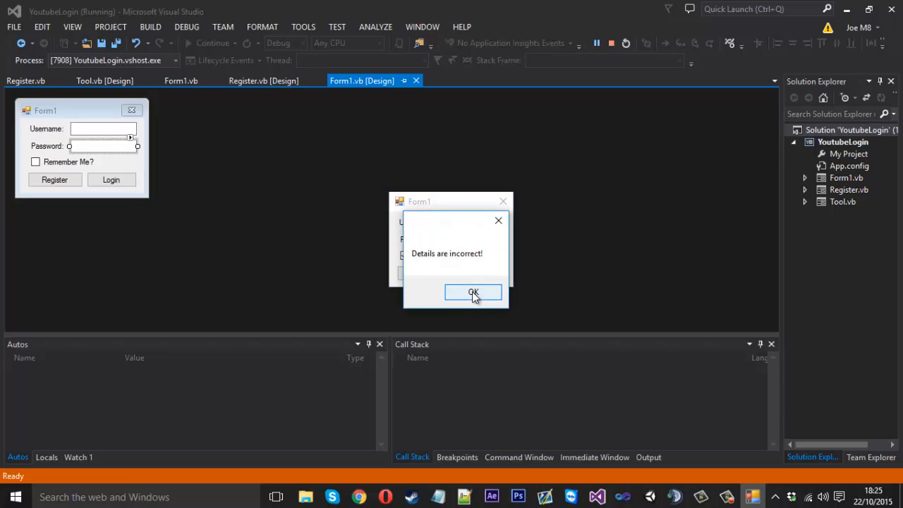
{"action": "left_click", "coordinate": [474, 293]}
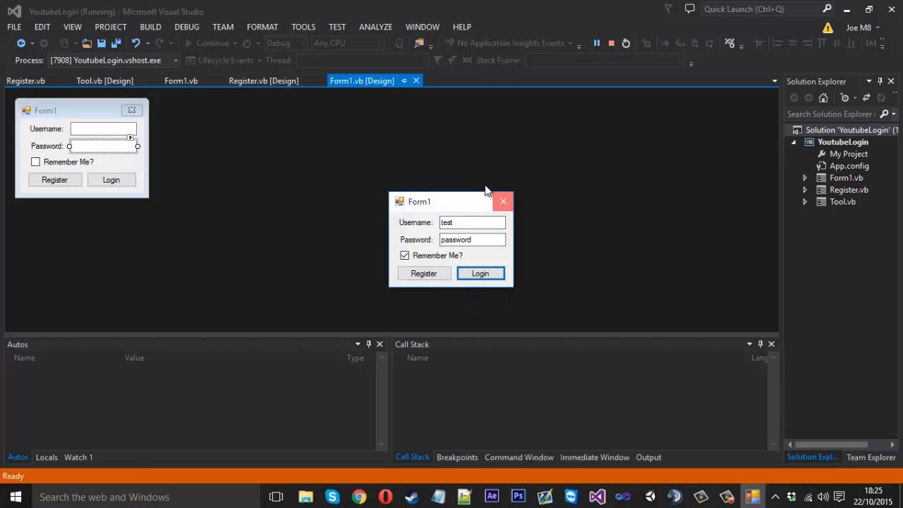
{"action": "left_click", "coordinate": [480, 274]}
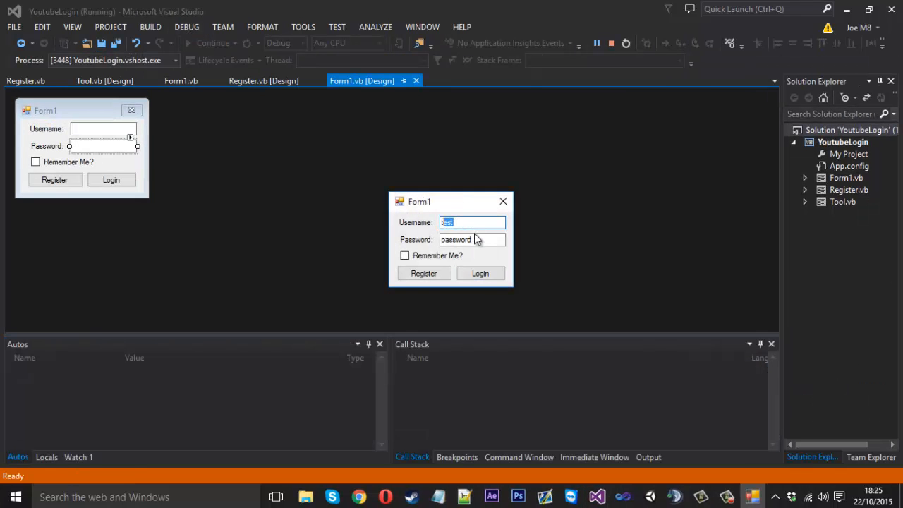
Rerun the app to check the saved values, type 'gbjbfjb' in plain text, then close the form
{"action": "left_click", "coordinate": [471, 240]}
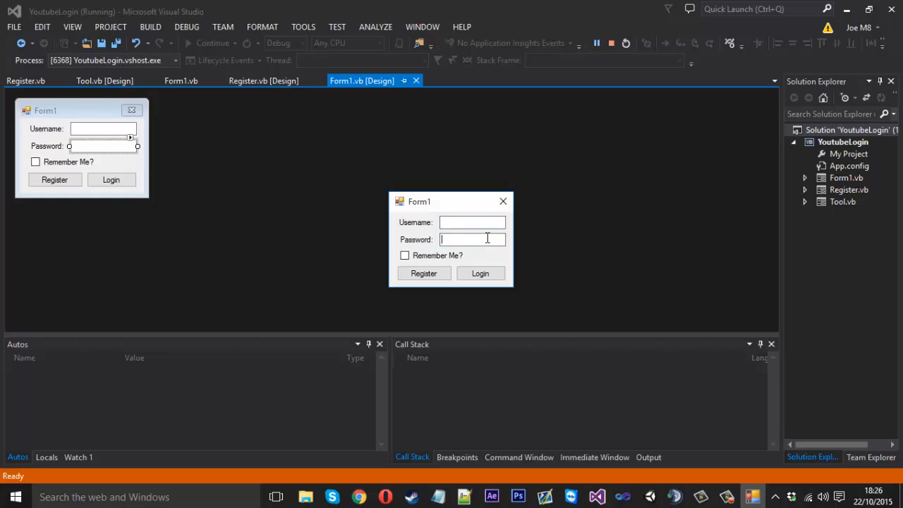
{"action": "type", "text": "gbjbfjbfjbfb"}
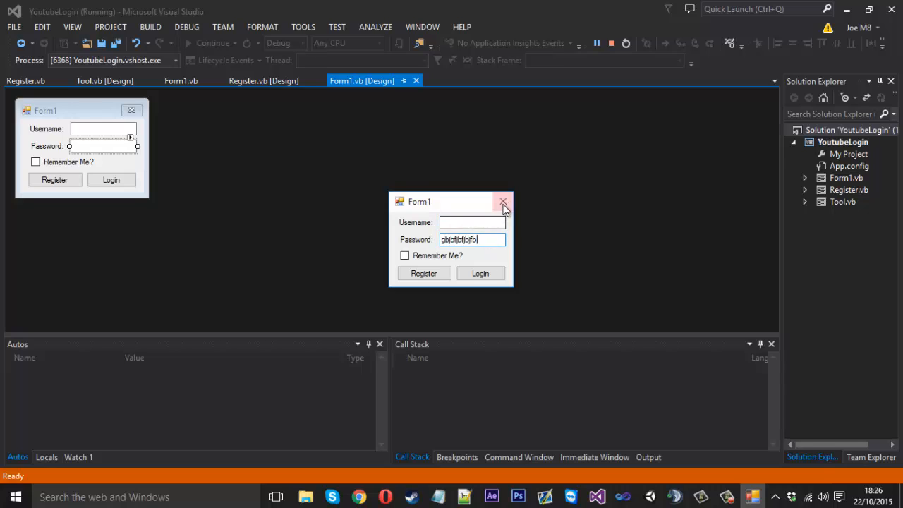
{"action": "left_click", "coordinate": [502, 203]}
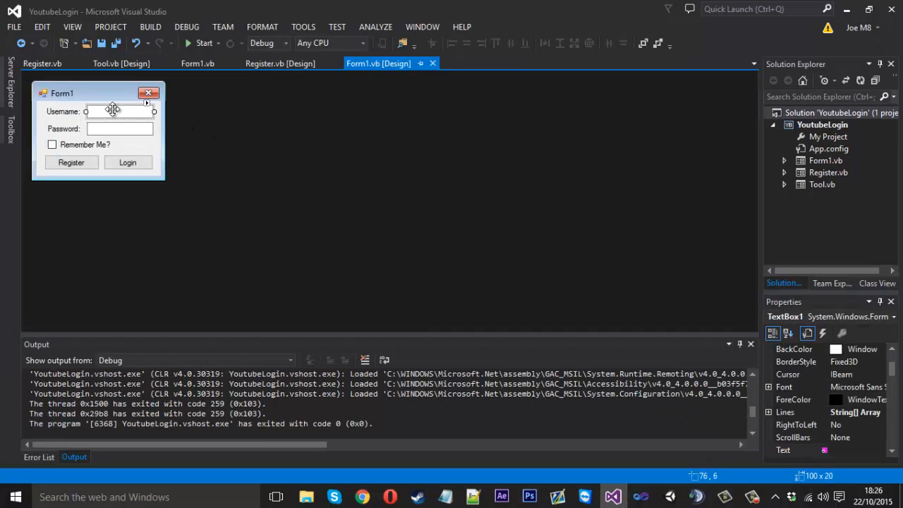
Set a PasswordChar mask on TextBox2 and relaunch the app to test it
{"action": "left_click", "coordinate": [118, 129]}
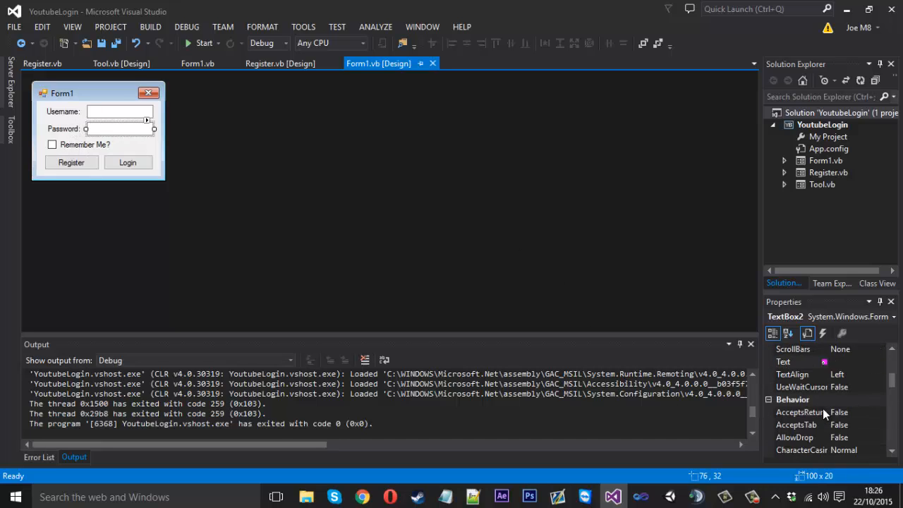
{"action": "scroll", "scroll_direction": "down", "scroll_amount": 3}
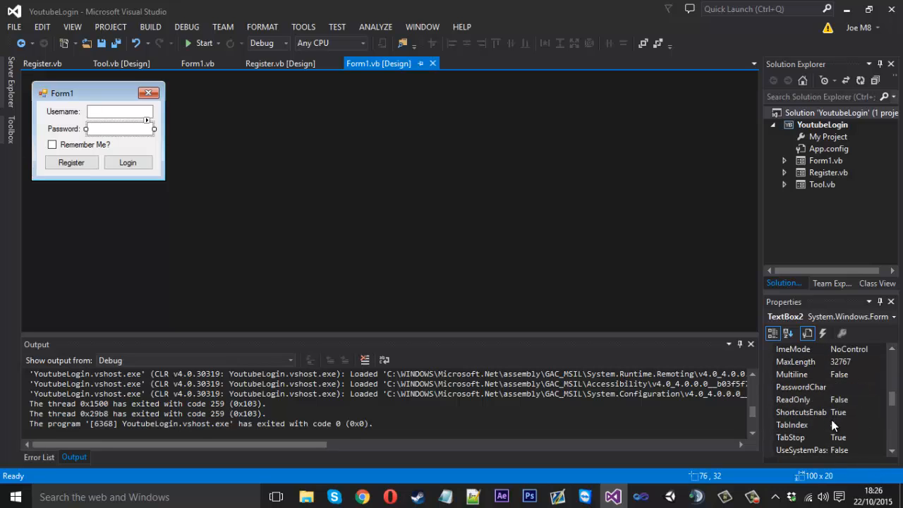
{"action": "left_click", "coordinate": [801, 387]}
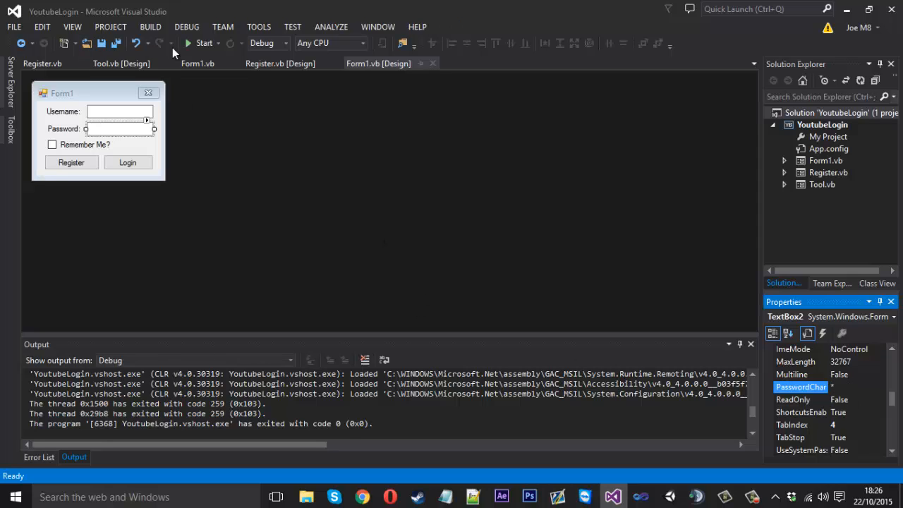
{"action": "left_click", "coordinate": [201, 43]}
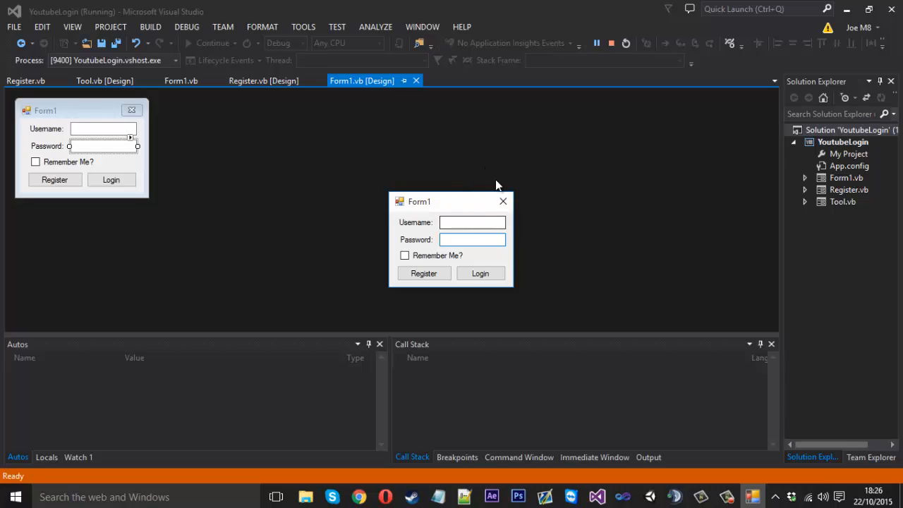
{"action": "left_click", "coordinate": [624, 42]}
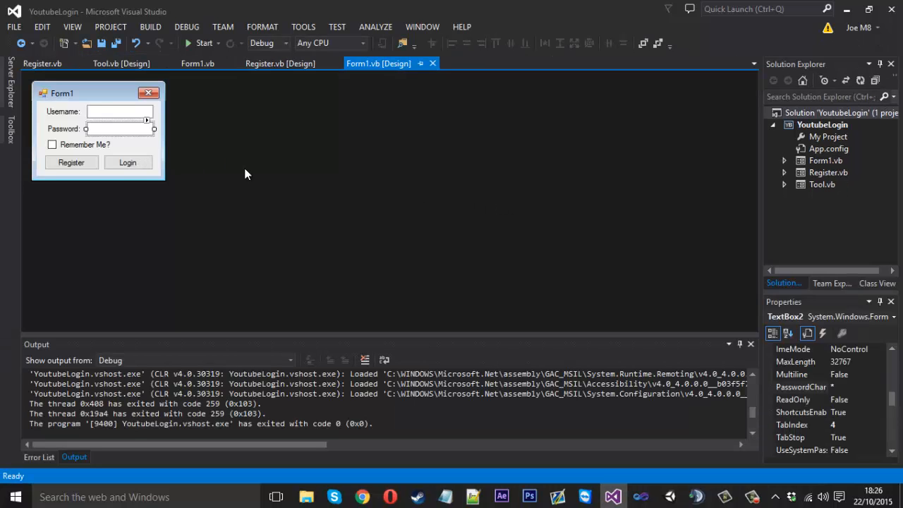
{"action": "mouse_move", "coordinate": [280, 64]}
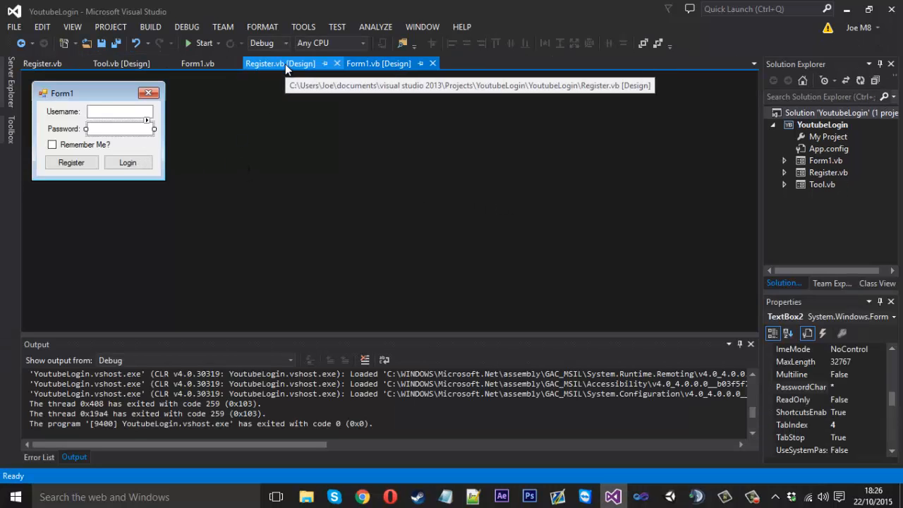
{"action": "left_click", "coordinate": [378, 62]}
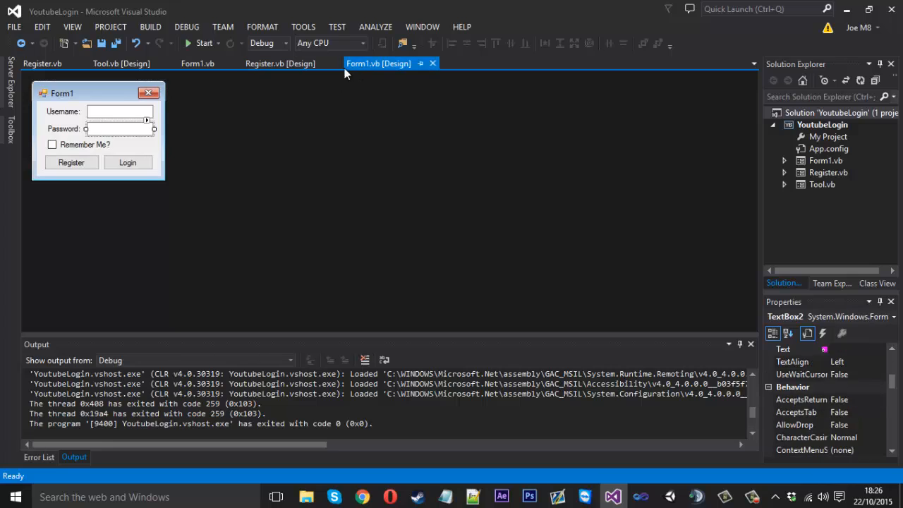
{"action": "mouse_move", "coordinate": [161, 204]}
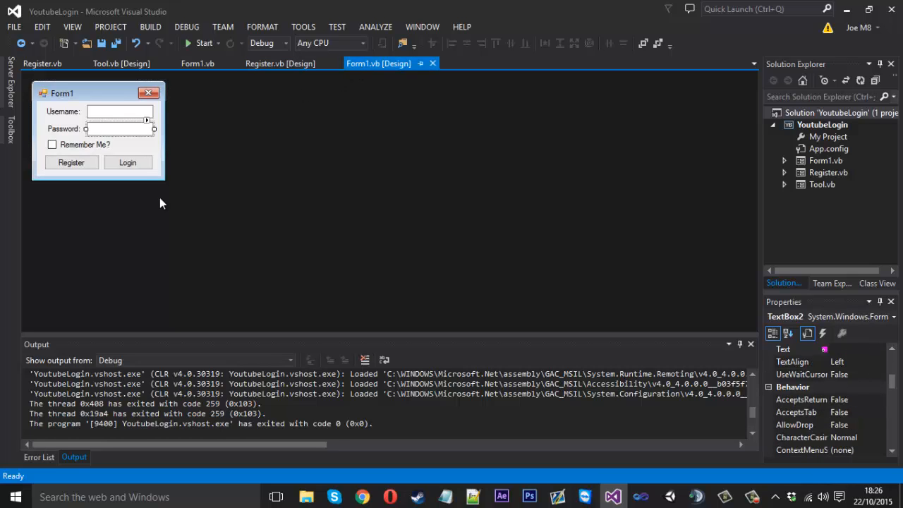